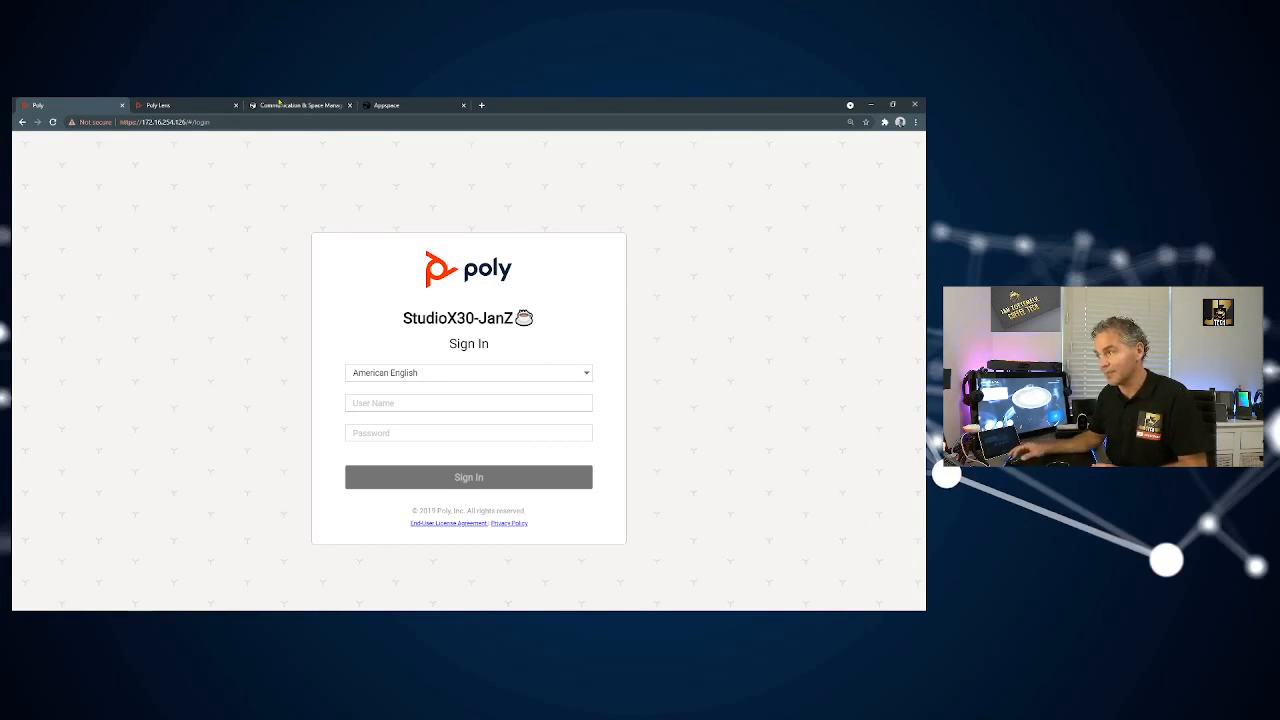
Step: View the Appspace free account sign-up form and return to the Appspace home page
{"action": "left_click", "coordinate": [412, 104]}
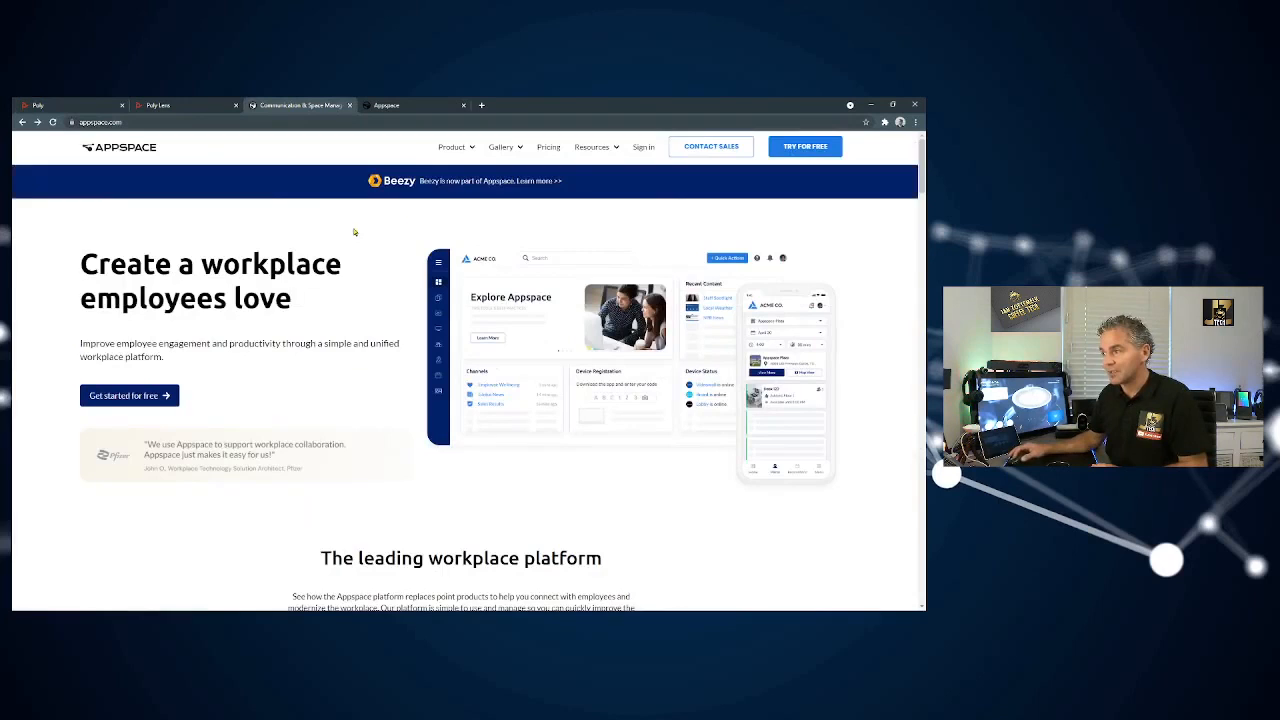
{"action": "left_click", "coordinate": [804, 146]}
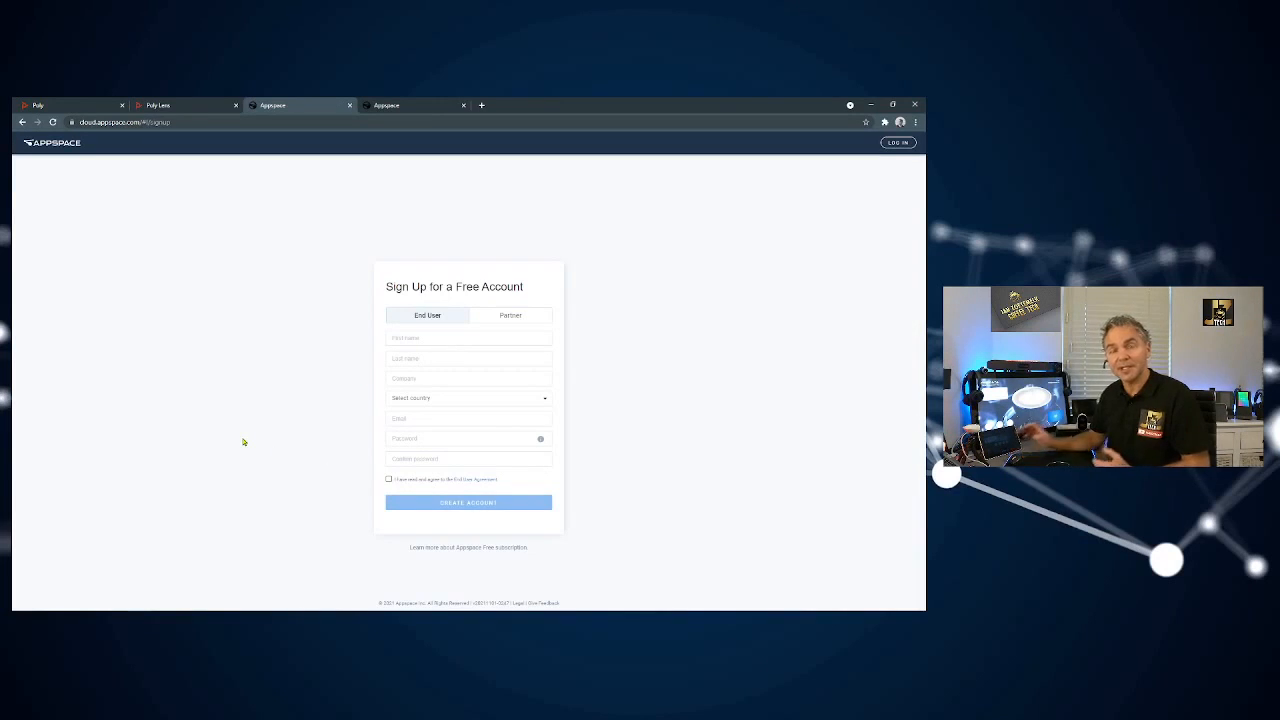
{"action": "mouse_move", "coordinate": [52, 352]}
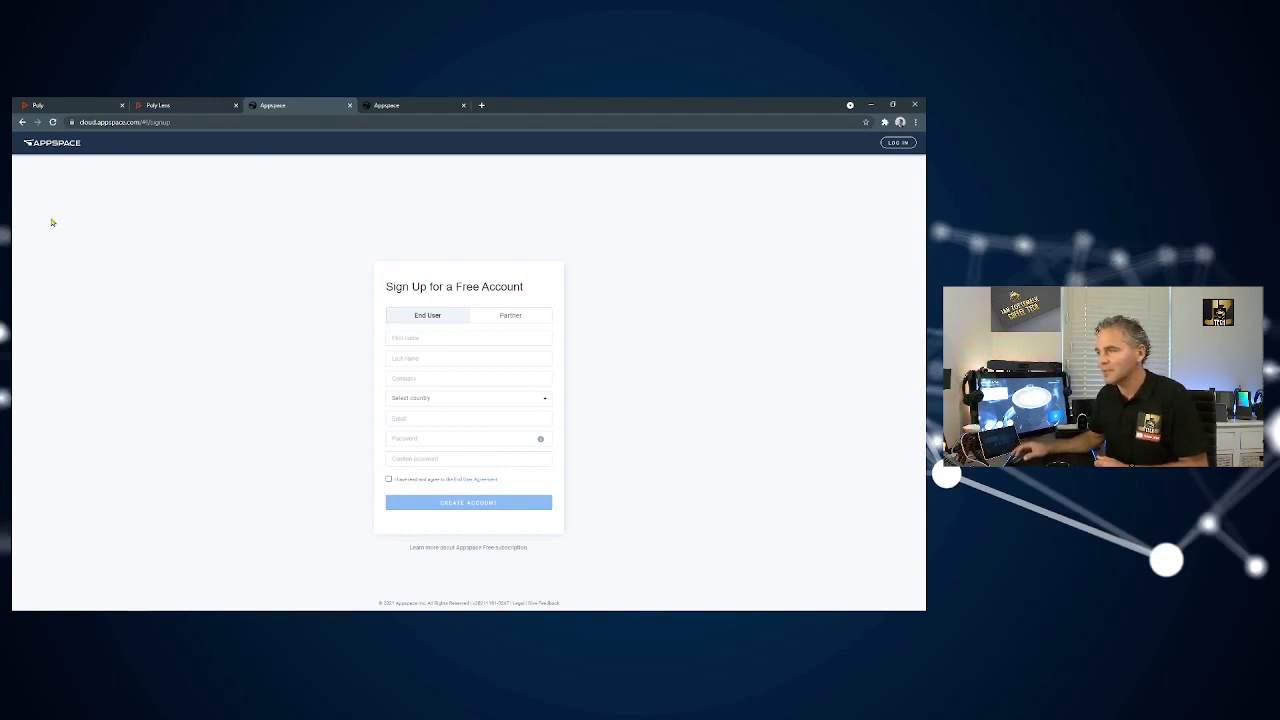
{"action": "left_click", "coordinate": [300, 104]}
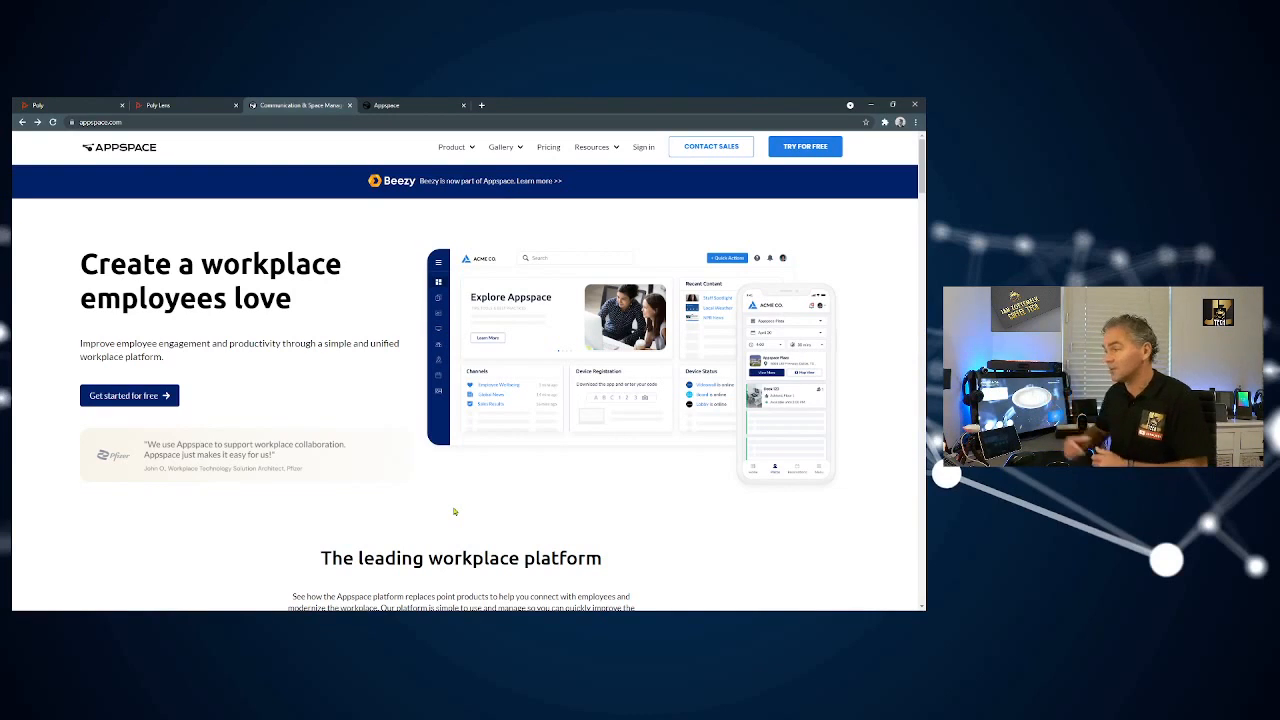
{"action": "mouse_move", "coordinate": [44, 364]}
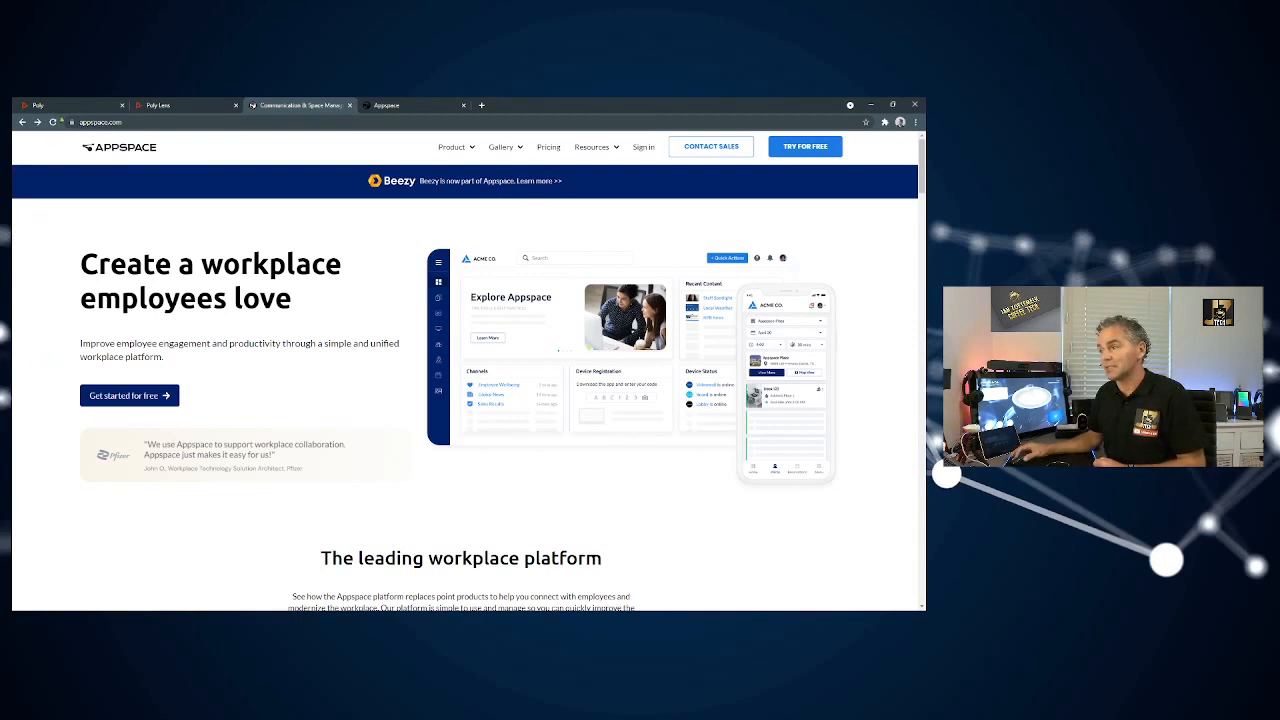
Step: Sign in to the Studio X30 web interface as admin and dismiss the Last Login notice
{"action": "left_click", "coordinate": [70, 104]}
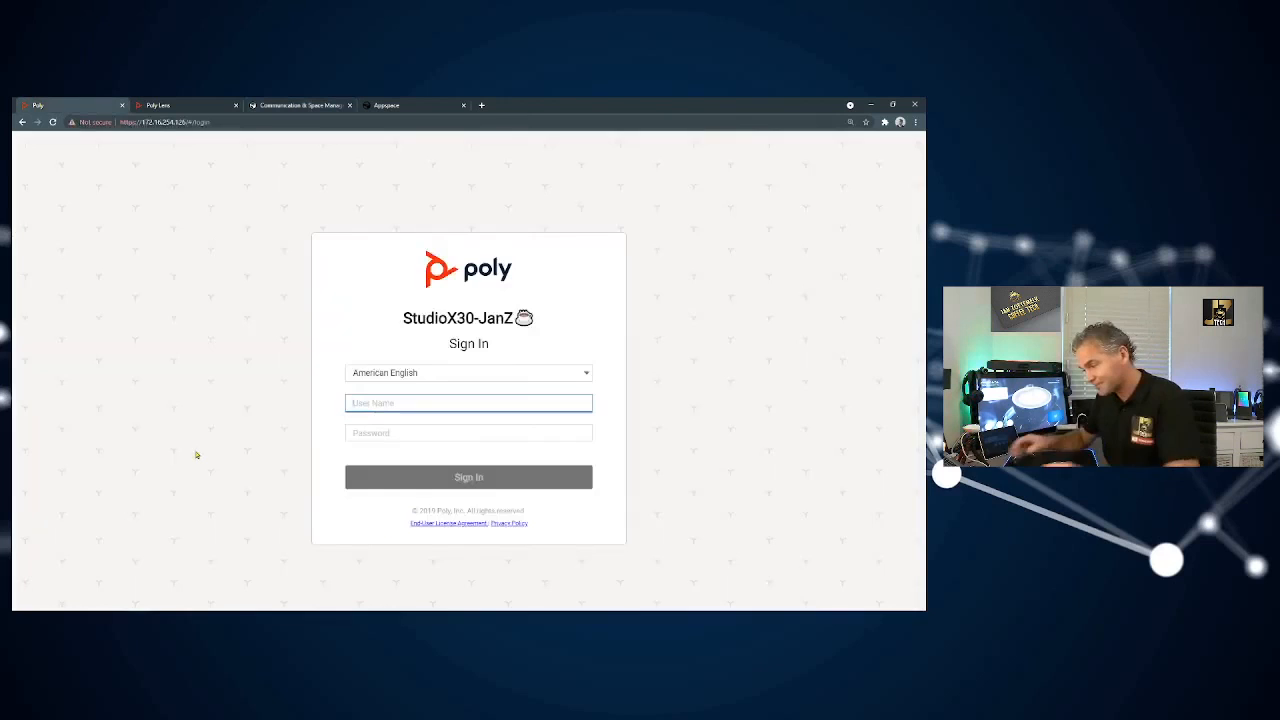
{"action": "type", "text": "admin"}
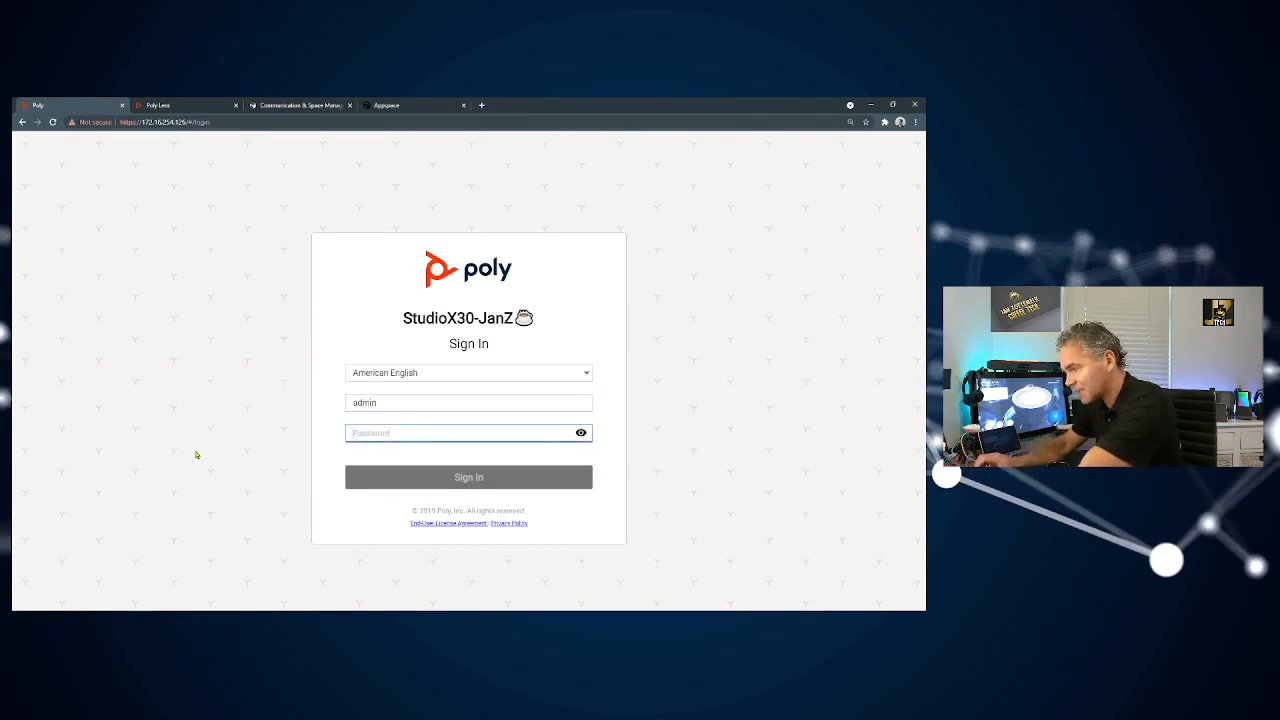
{"action": "type", "text": "•••"}
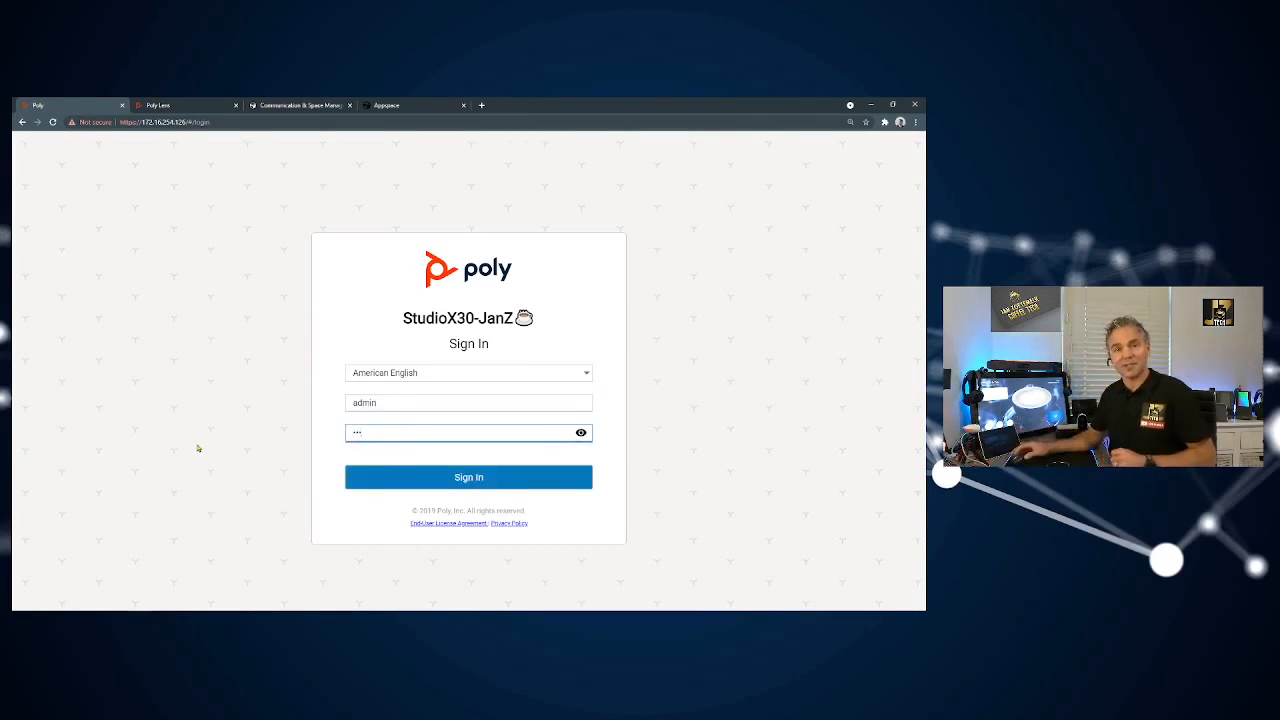
{"action": "left_click", "coordinate": [468, 476]}
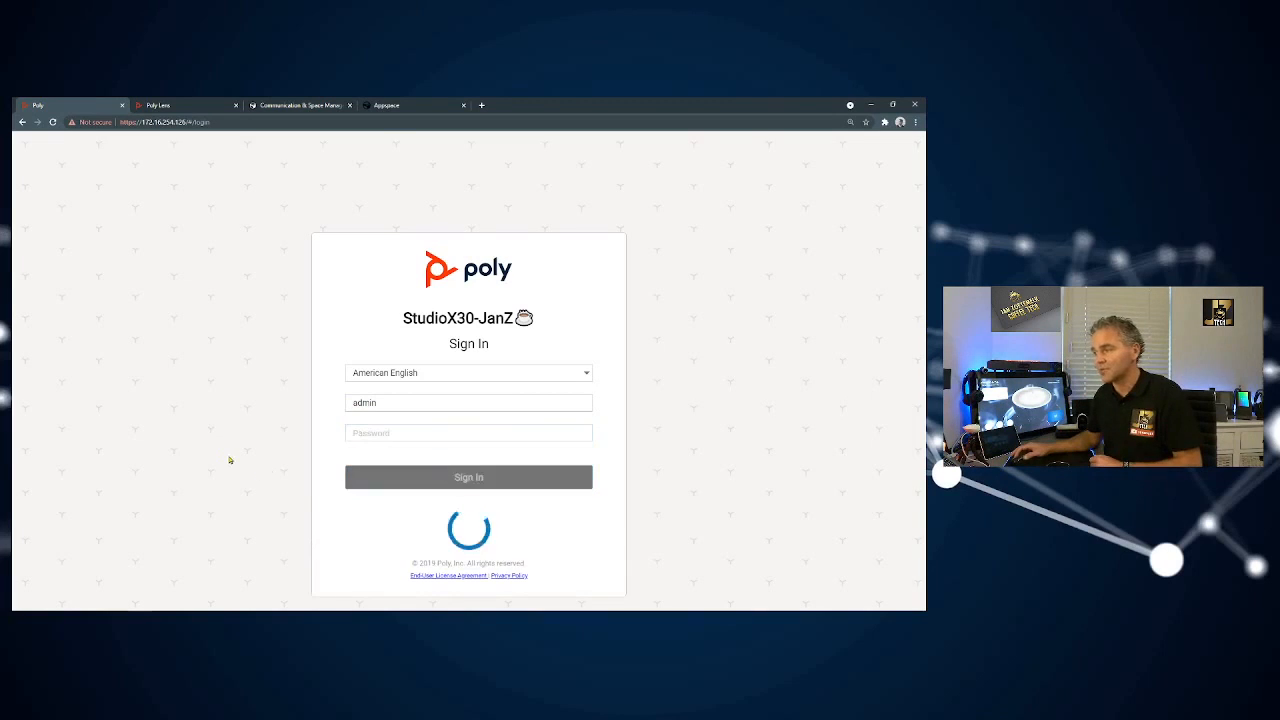
{"action": "left_click", "coordinate": [468, 476]}
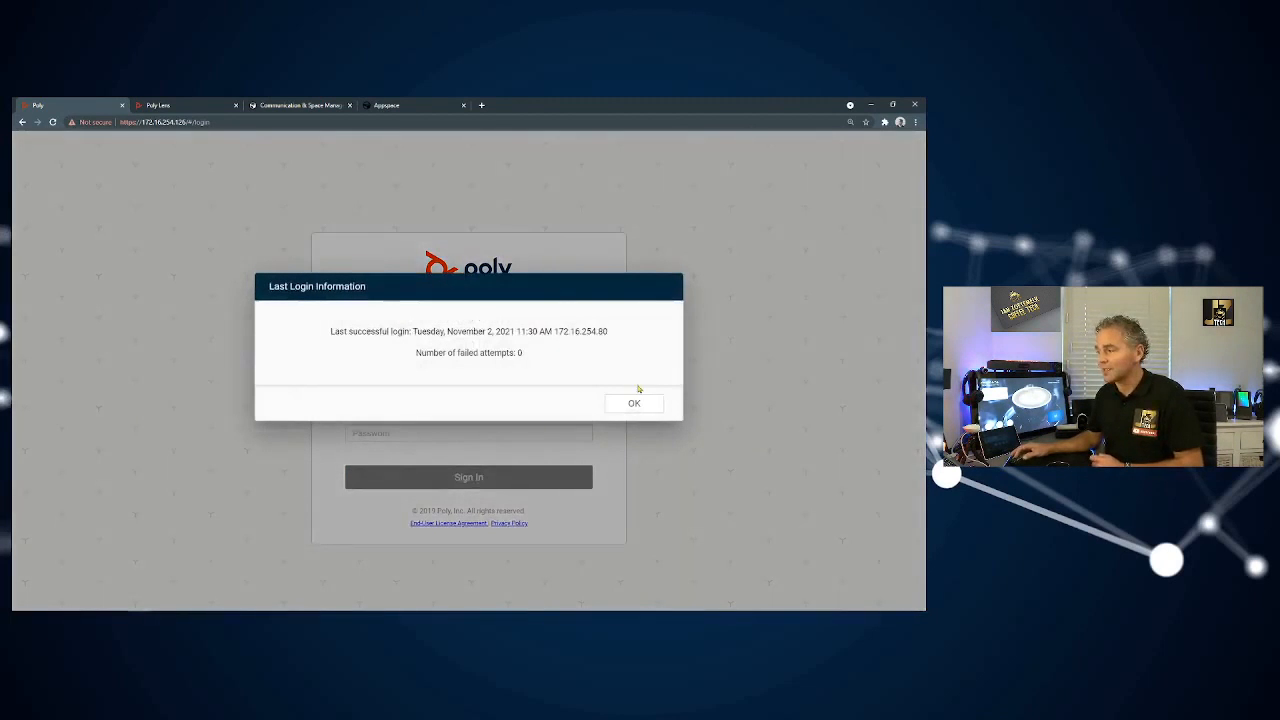
{"action": "left_click", "coordinate": [634, 404]}
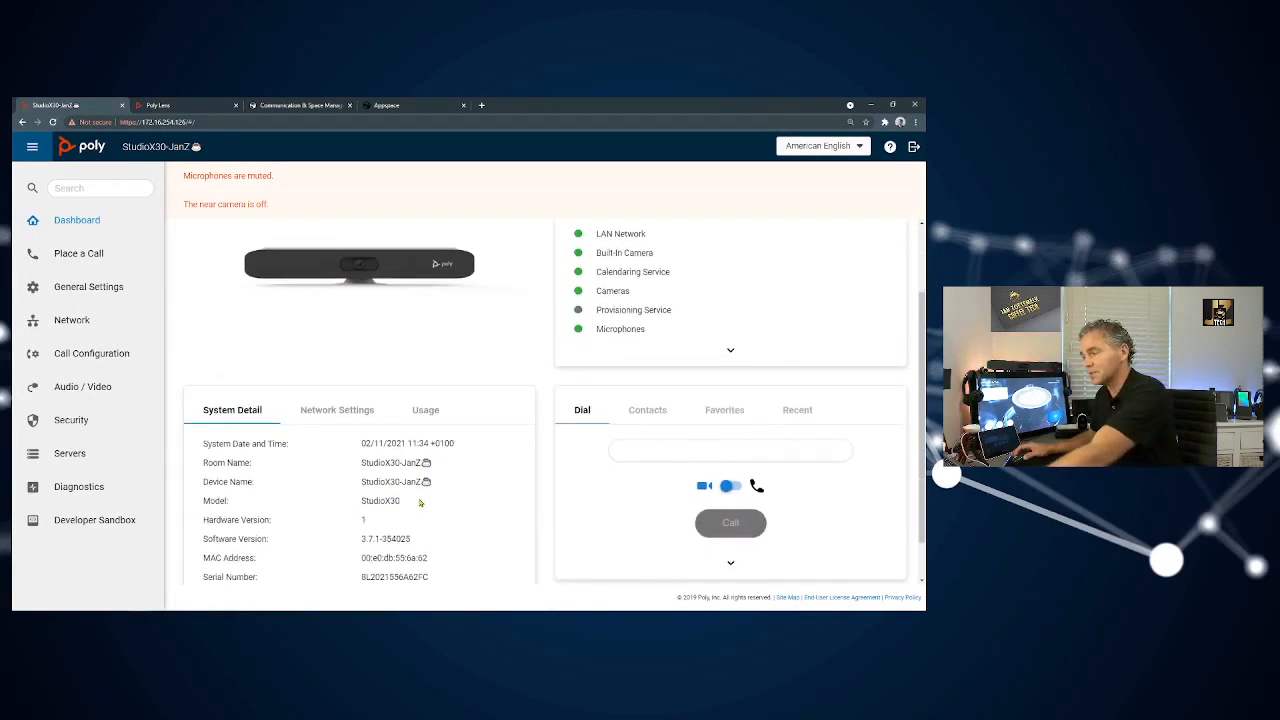
Step: Review Digital Signage in the device's System Settings, then move to Poly Lens
{"action": "scroll", "scroll_direction": "down", "scroll_amount": 3}
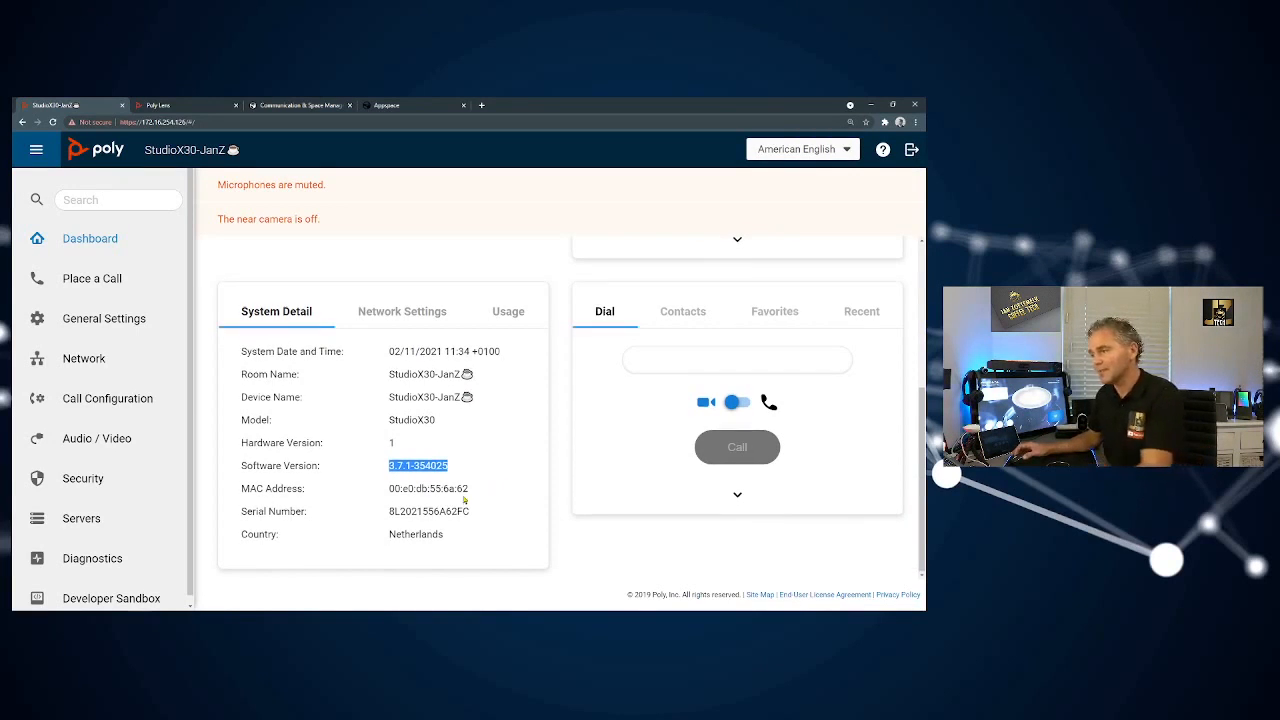
{"action": "left_click", "coordinate": [104, 318]}
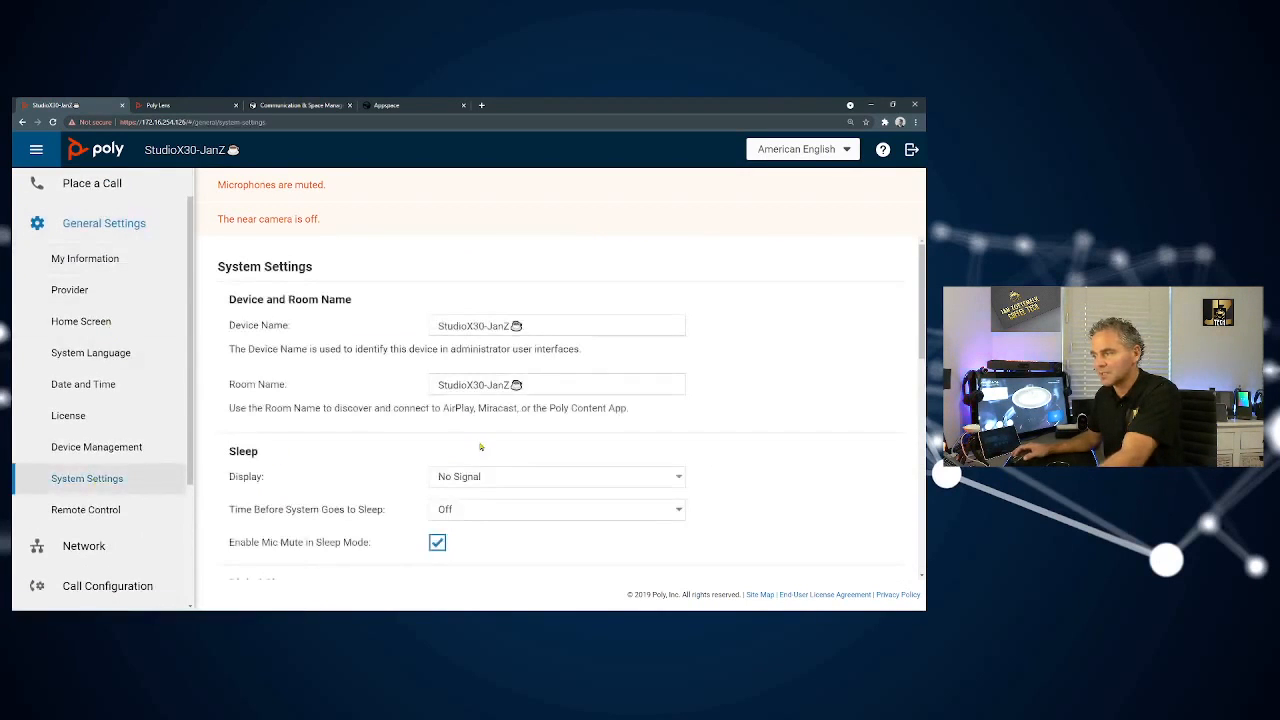
{"action": "scroll", "scroll_direction": "down", "scroll_amount": 3}
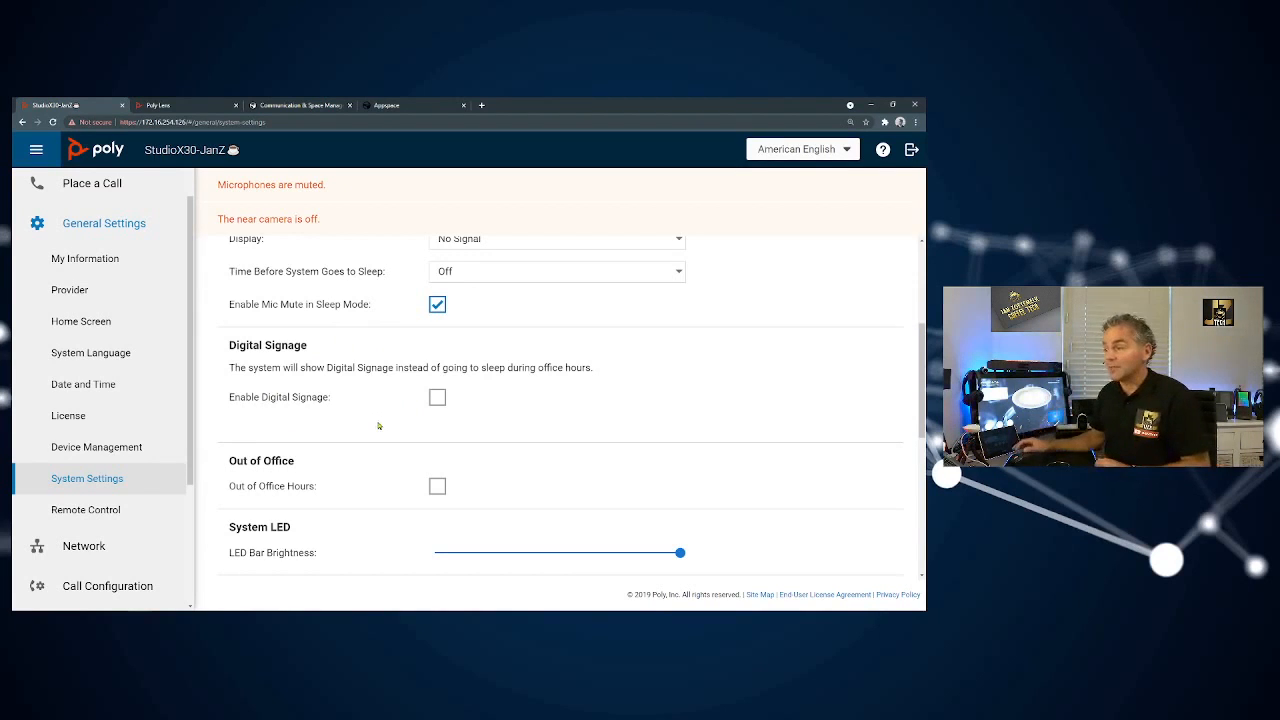
{"action": "left_click", "coordinate": [184, 104]}
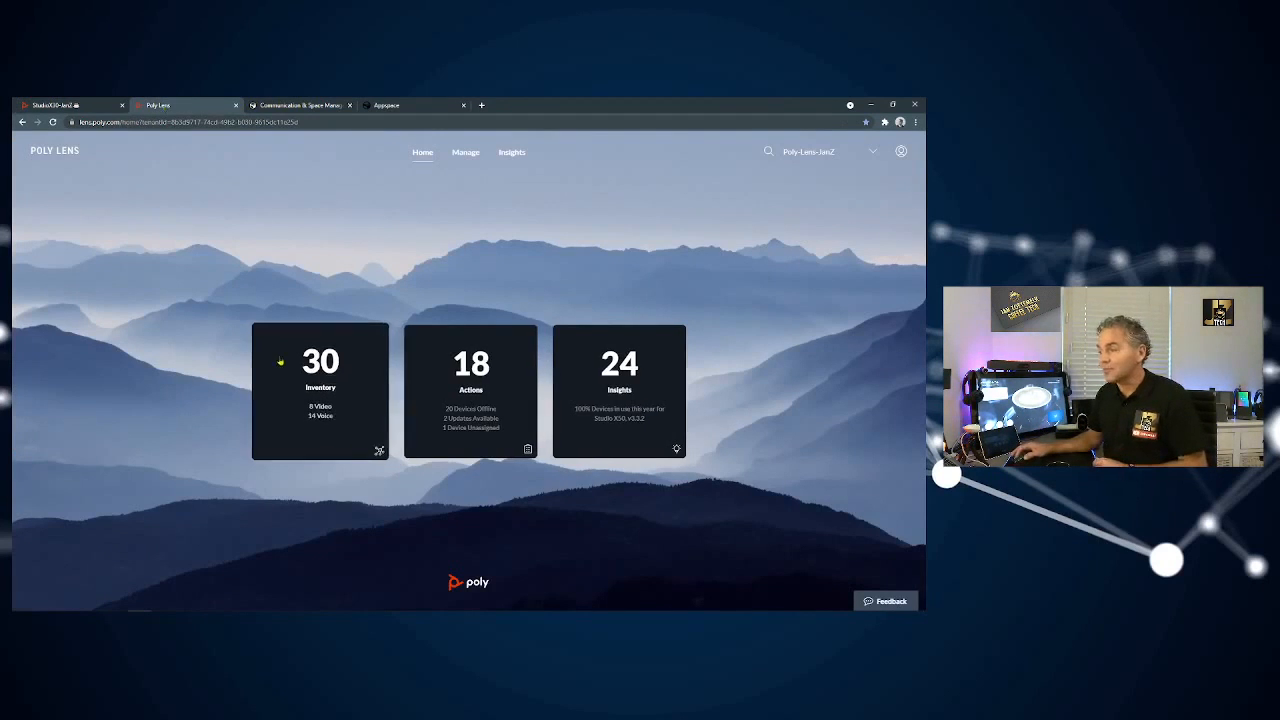
Step: Open the StudioX30-JanZ device details from the Poly Lens managed device inventory
{"action": "left_click", "coordinate": [464, 152]}
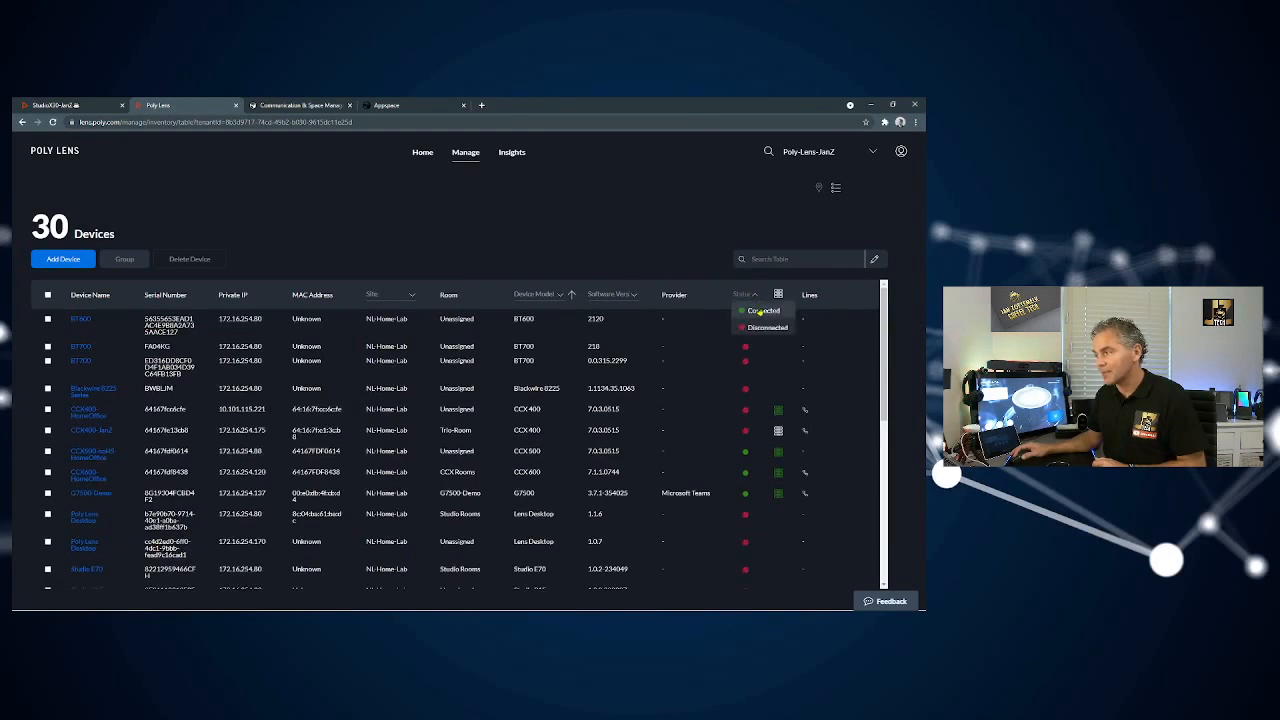
{"action": "left_click", "coordinate": [764, 310]}
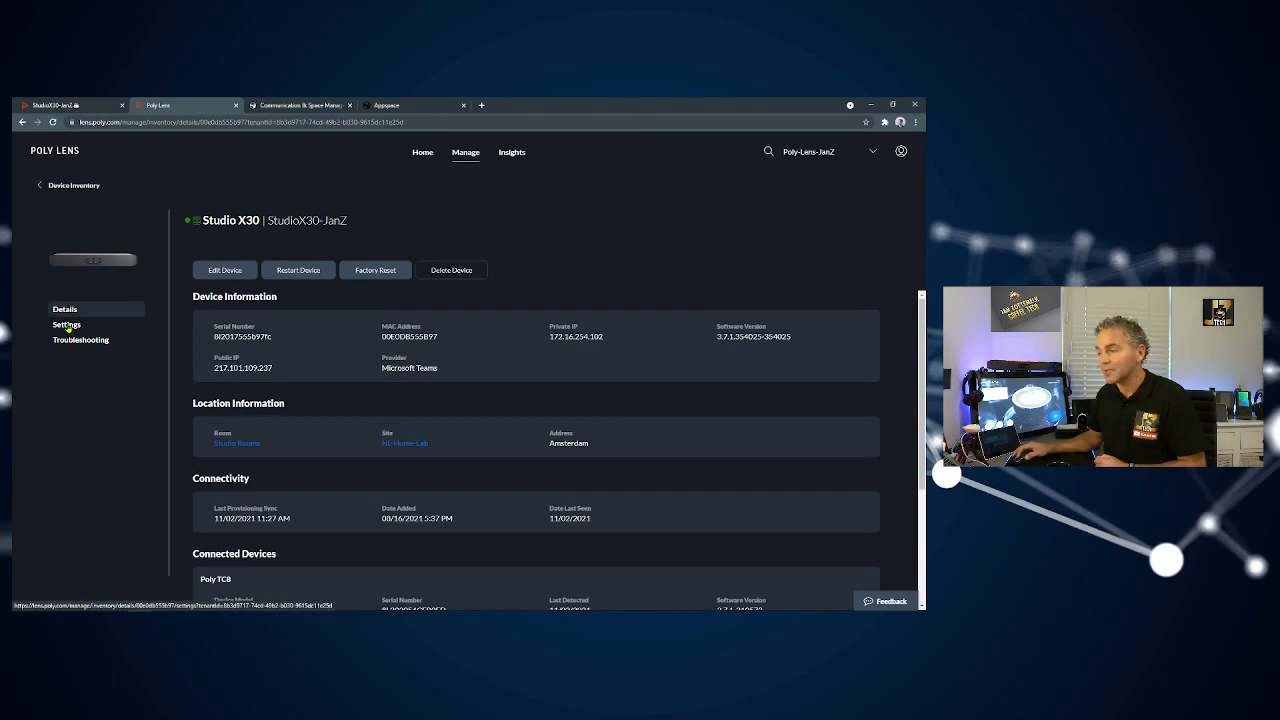
Step: Enable Digital Signage in the StudioX30-JanZ System Settings under General Settings
{"action": "left_click", "coordinate": [66, 324]}
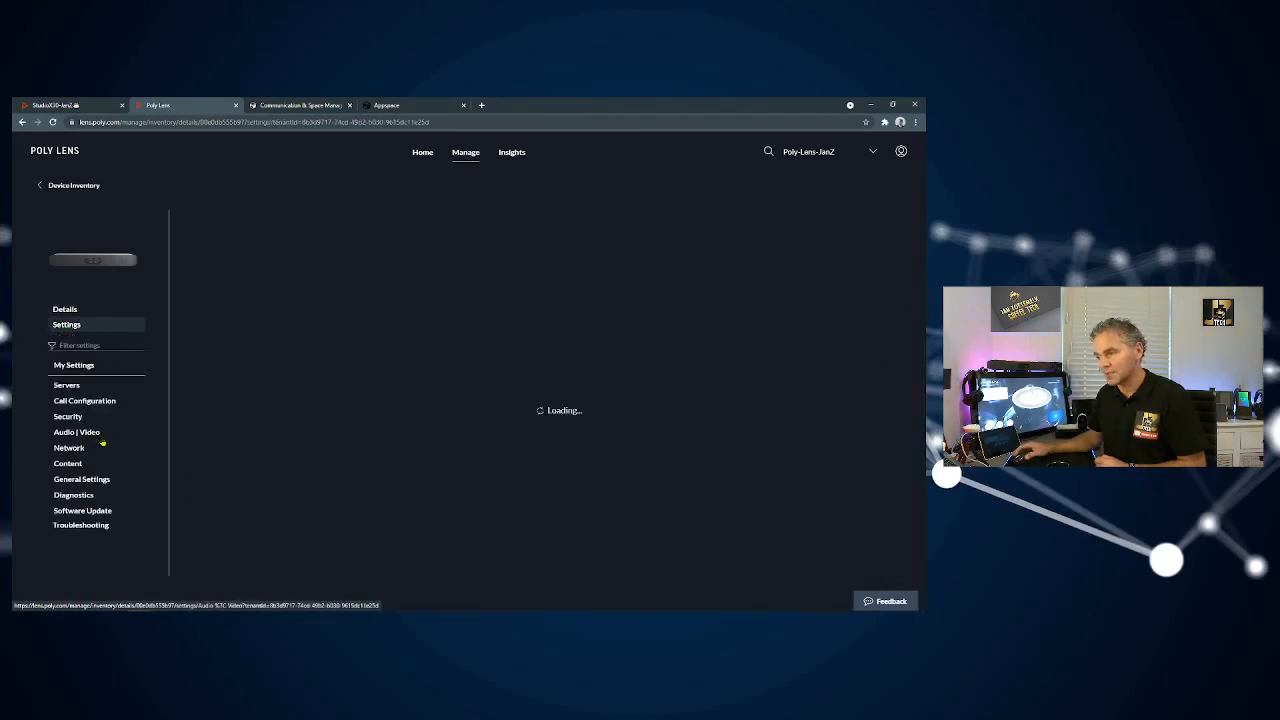
{"action": "left_click", "coordinate": [66, 384]}
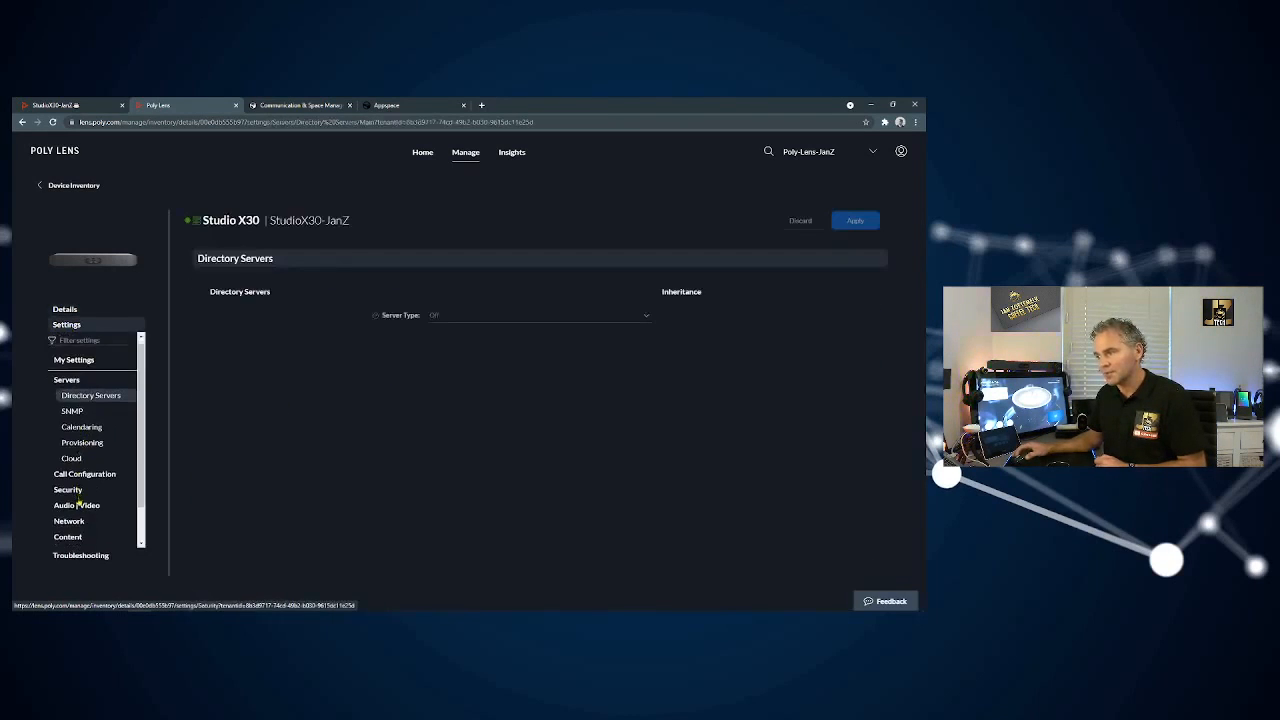
{"action": "left_click", "coordinate": [84, 446]}
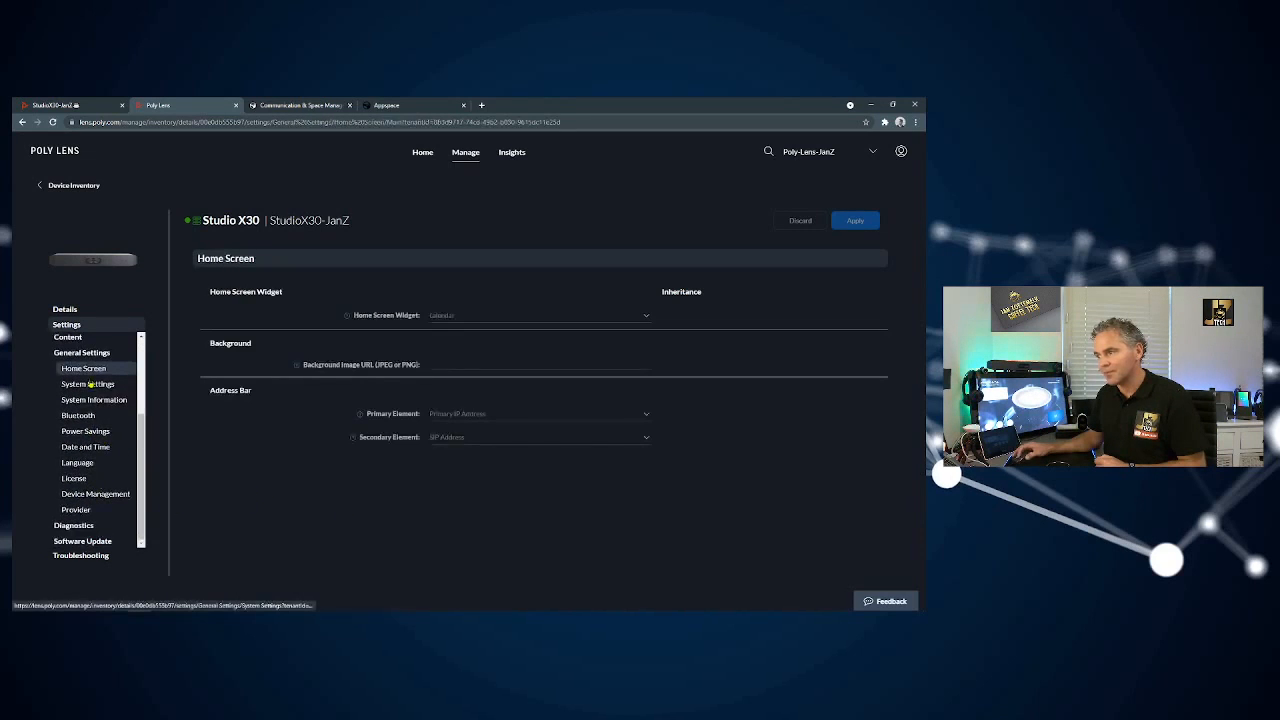
{"action": "left_click", "coordinate": [88, 384]}
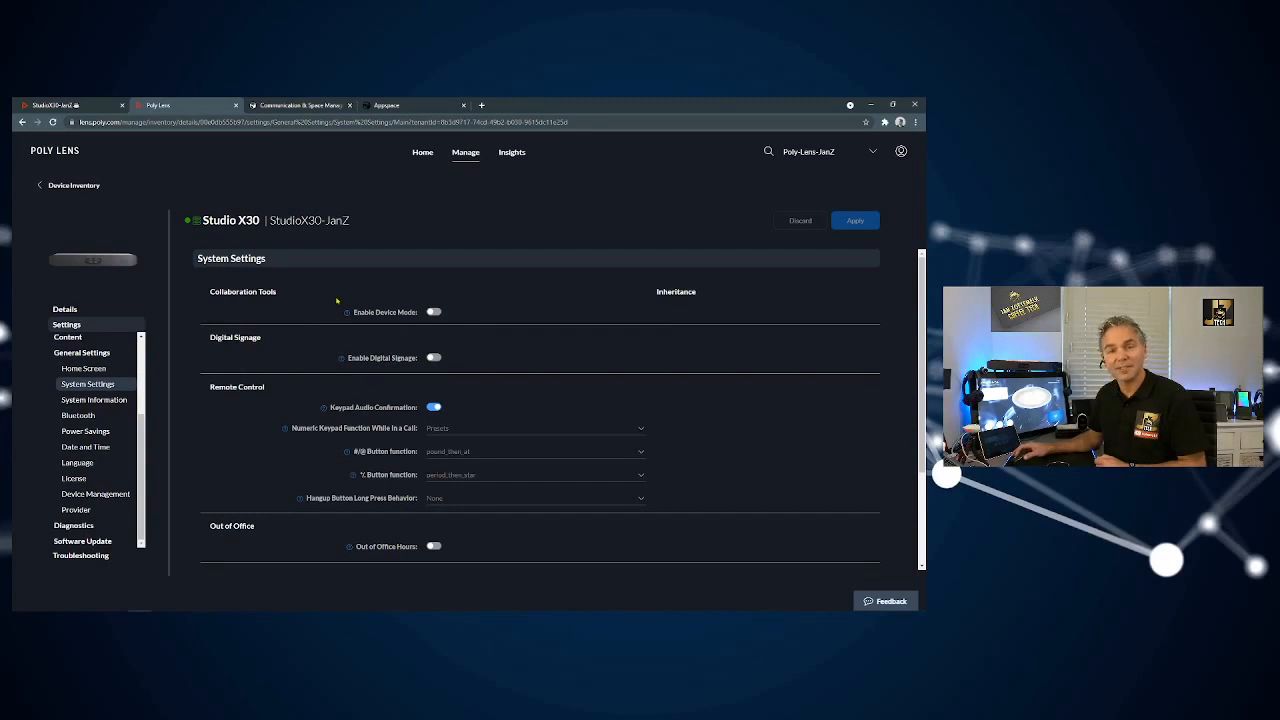
{"action": "left_click", "coordinate": [432, 356]}
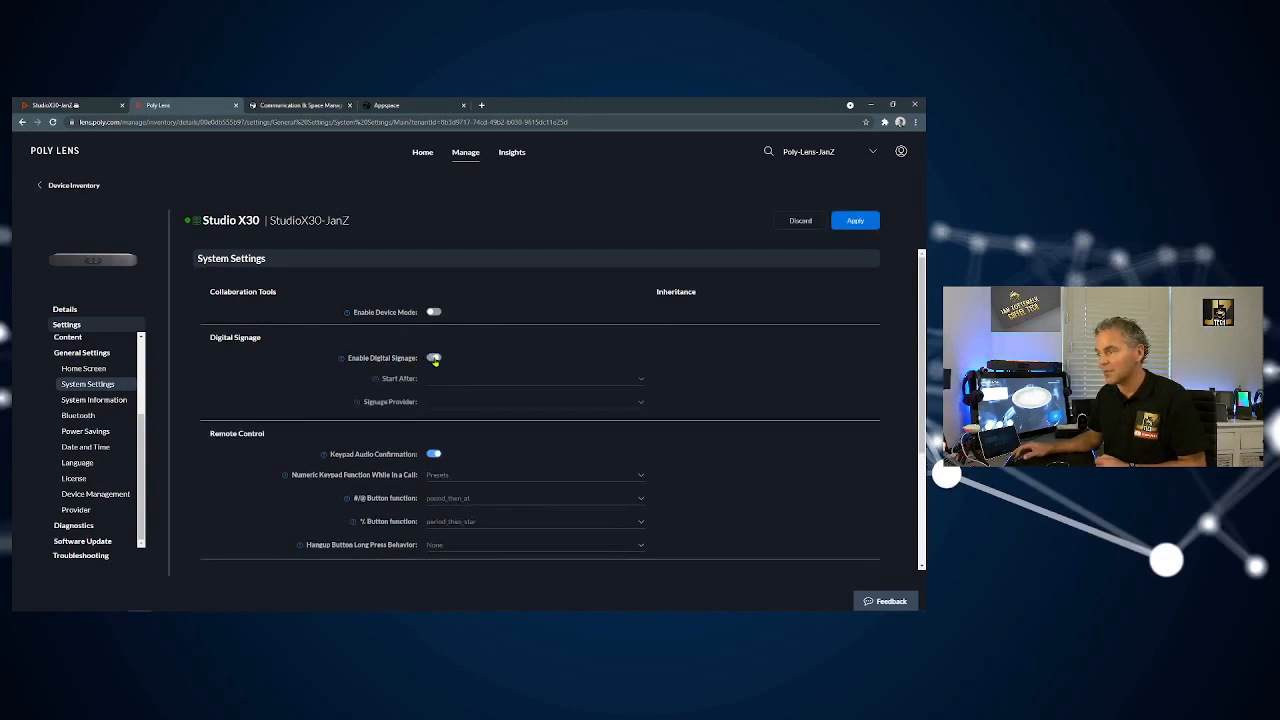
{"action": "left_click", "coordinate": [434, 358]}
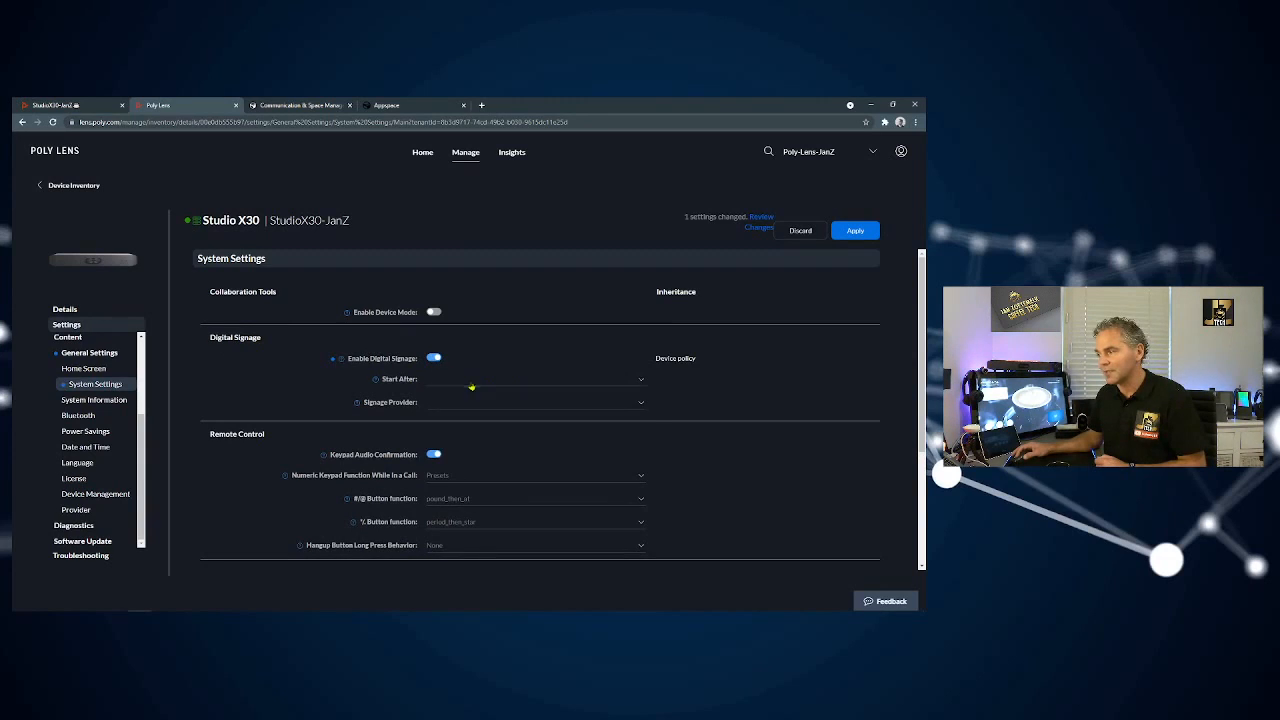
{"action": "mouse_move", "coordinate": [278, 362]}
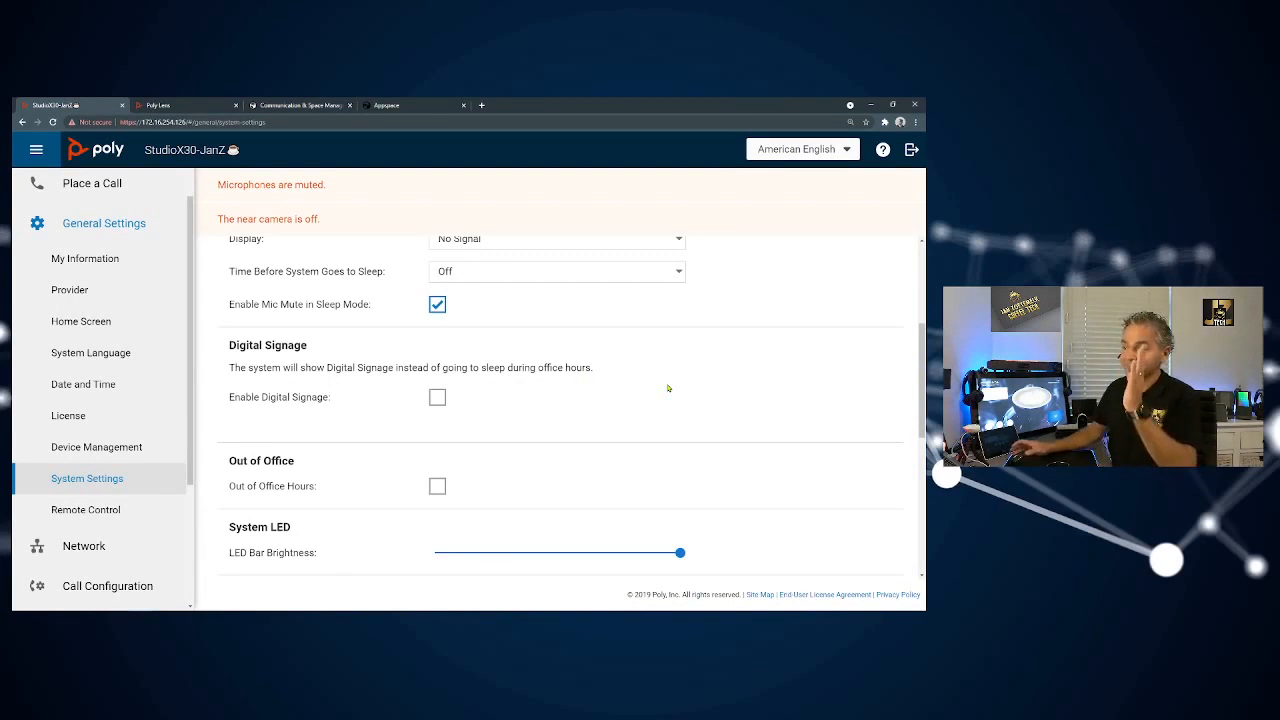
{"action": "mouse_move", "coordinate": [356, 400]}
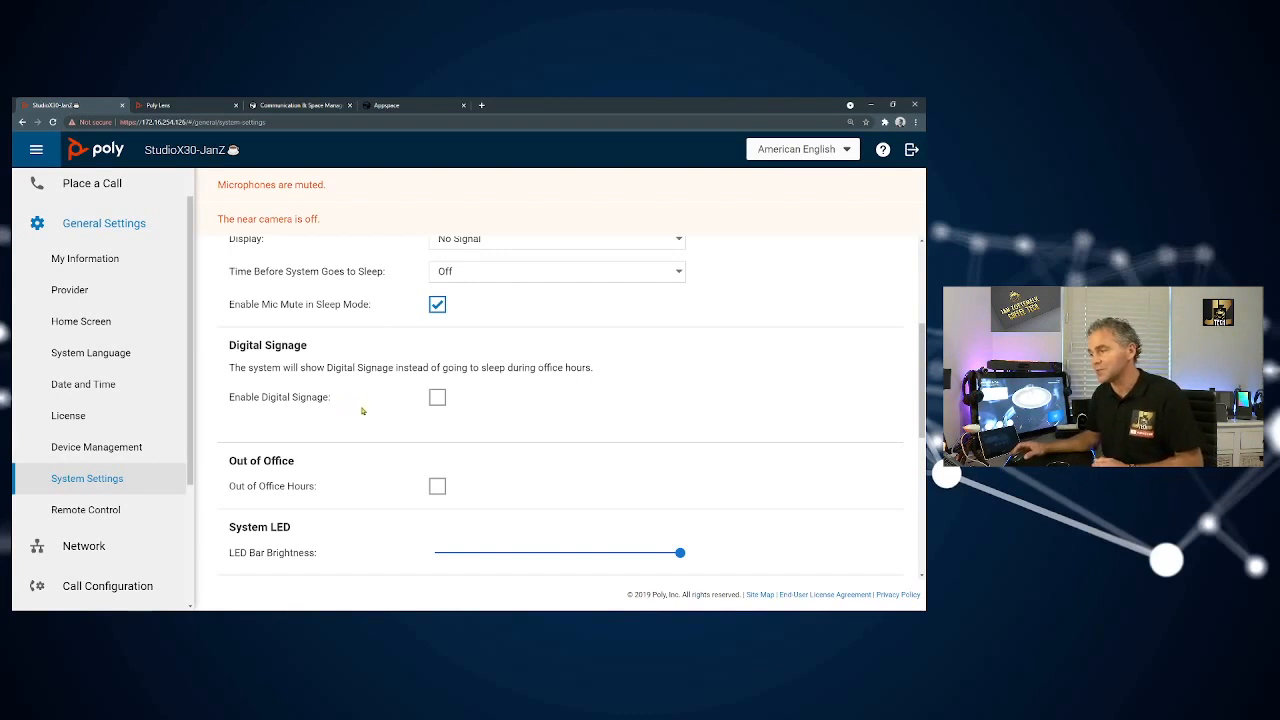
Step: Enable Digital Signage starting after 1 minute with Appspace as the provider
{"action": "left_click", "coordinate": [436, 396]}
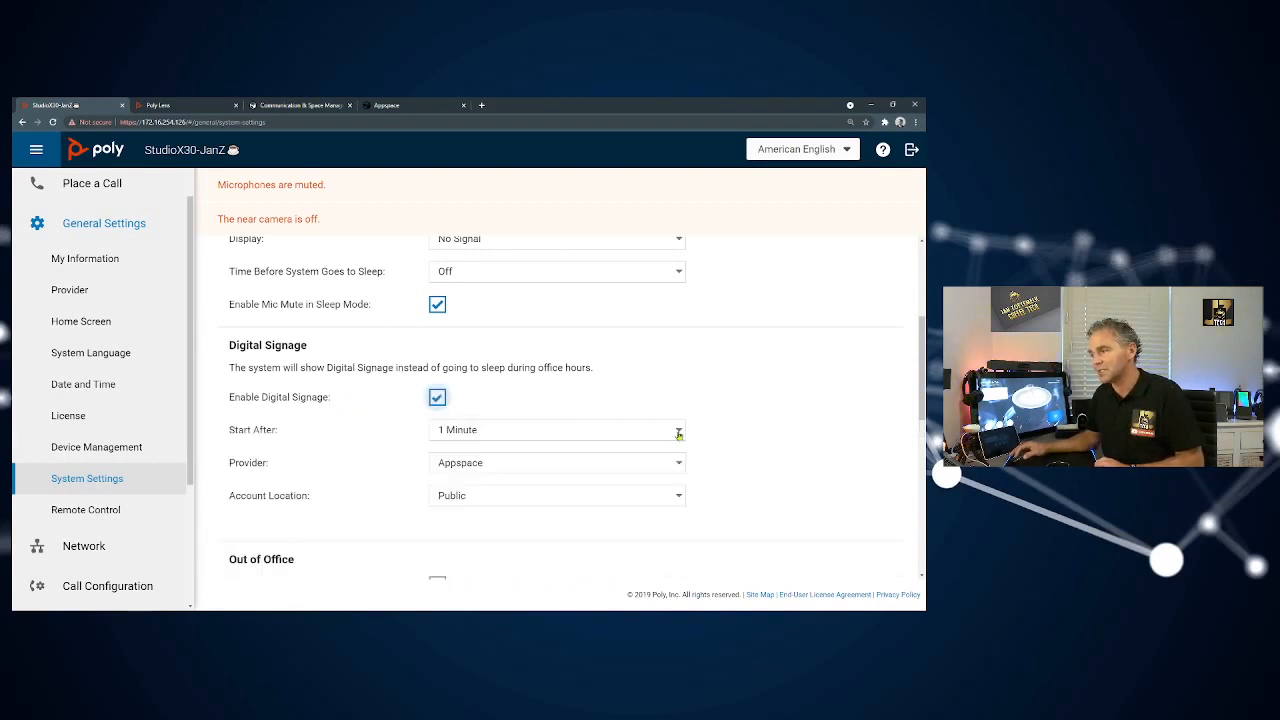
{"action": "scroll", "scroll_direction": "down", "scroll_amount": 3}
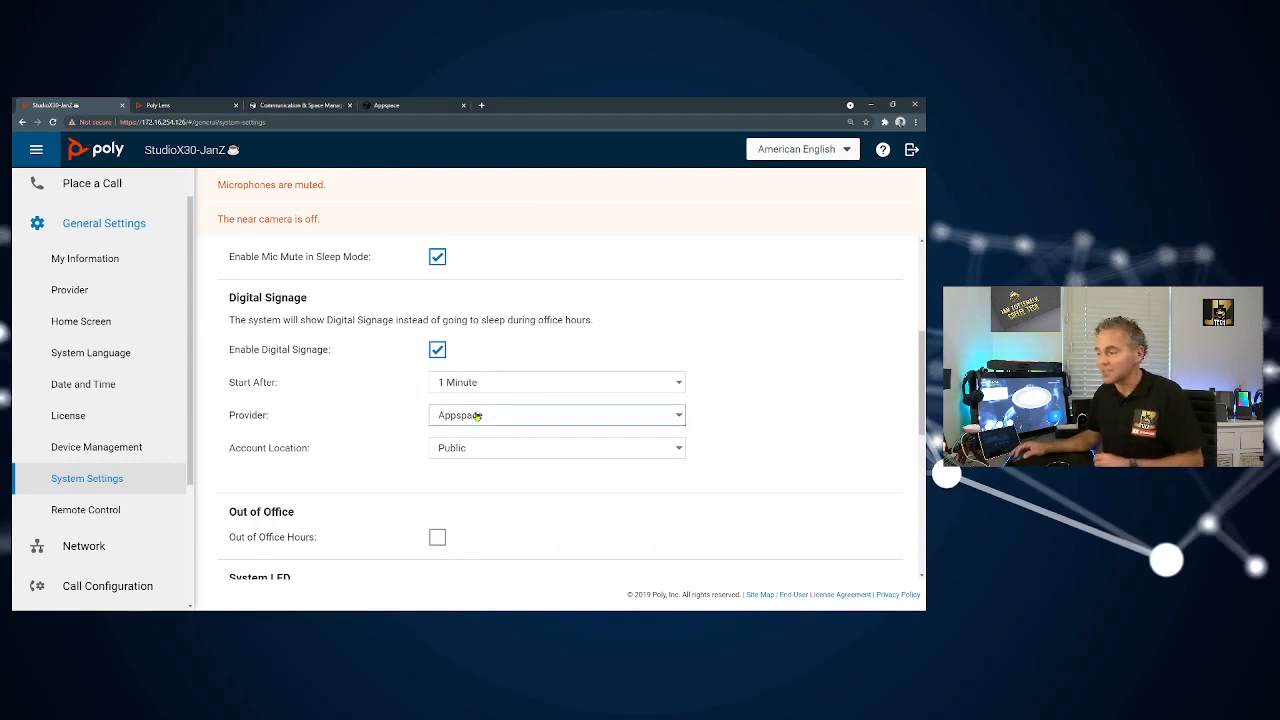
{"action": "left_click", "coordinate": [556, 414]}
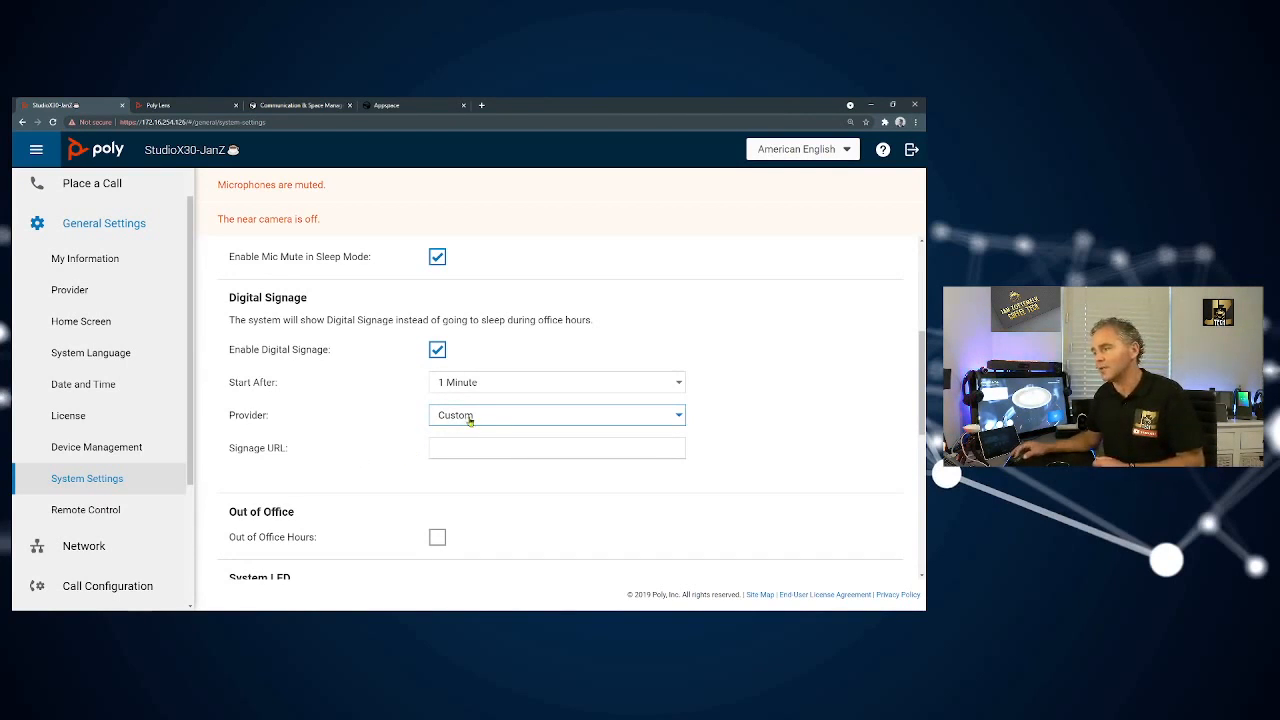
{"action": "left_click", "coordinate": [556, 414]}
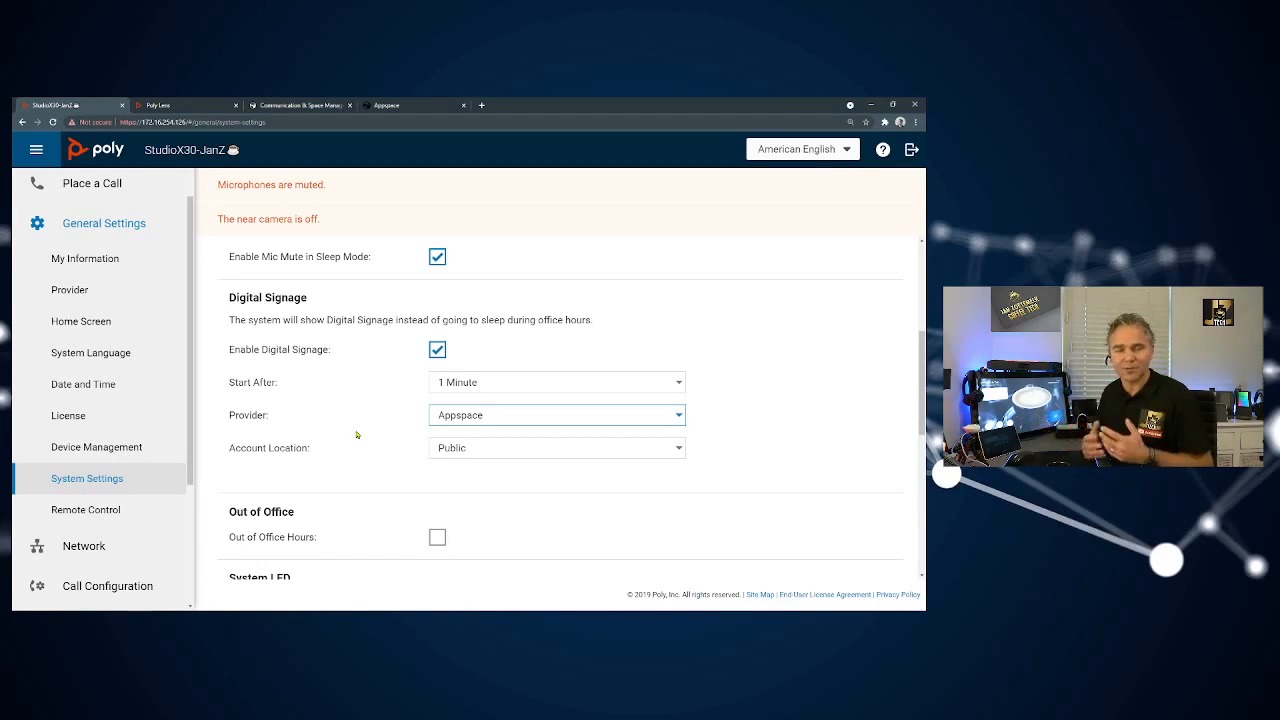
{"action": "mouse_move", "coordinate": [338, 472]}
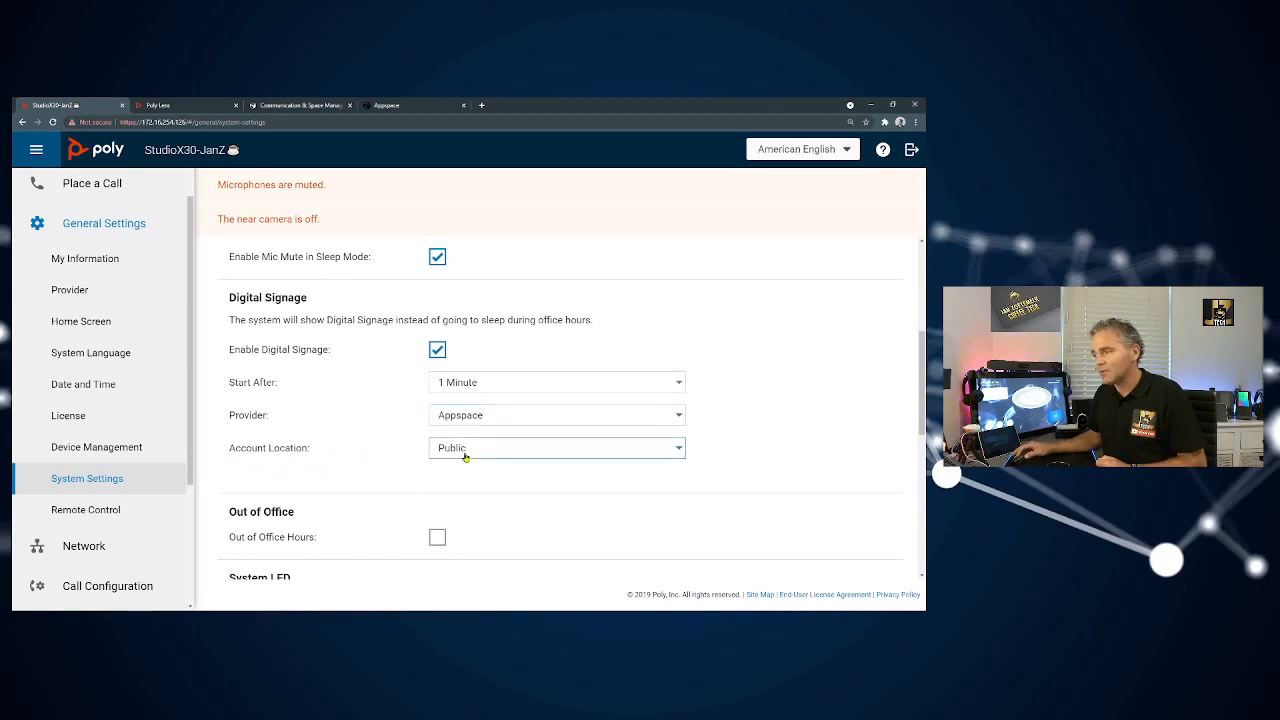
Step: Set the signage account location to Public
{"action": "left_click", "coordinate": [556, 448]}
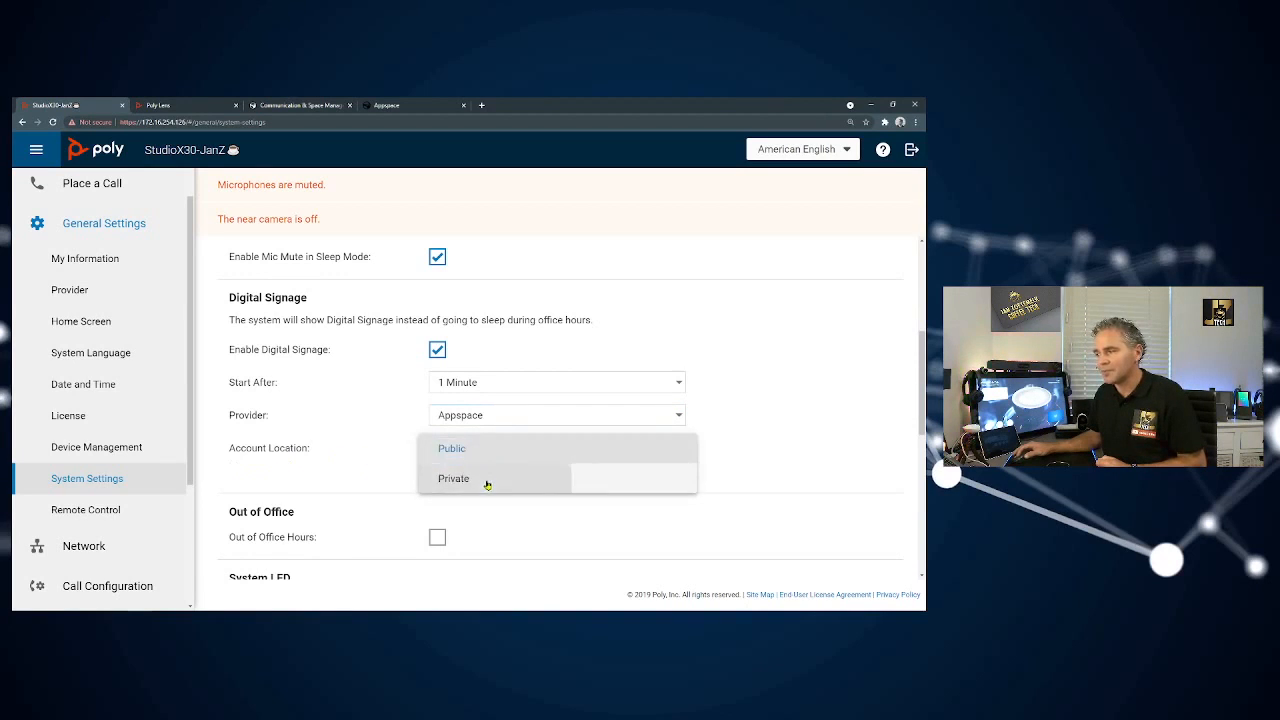
{"action": "left_click", "coordinate": [452, 478]}
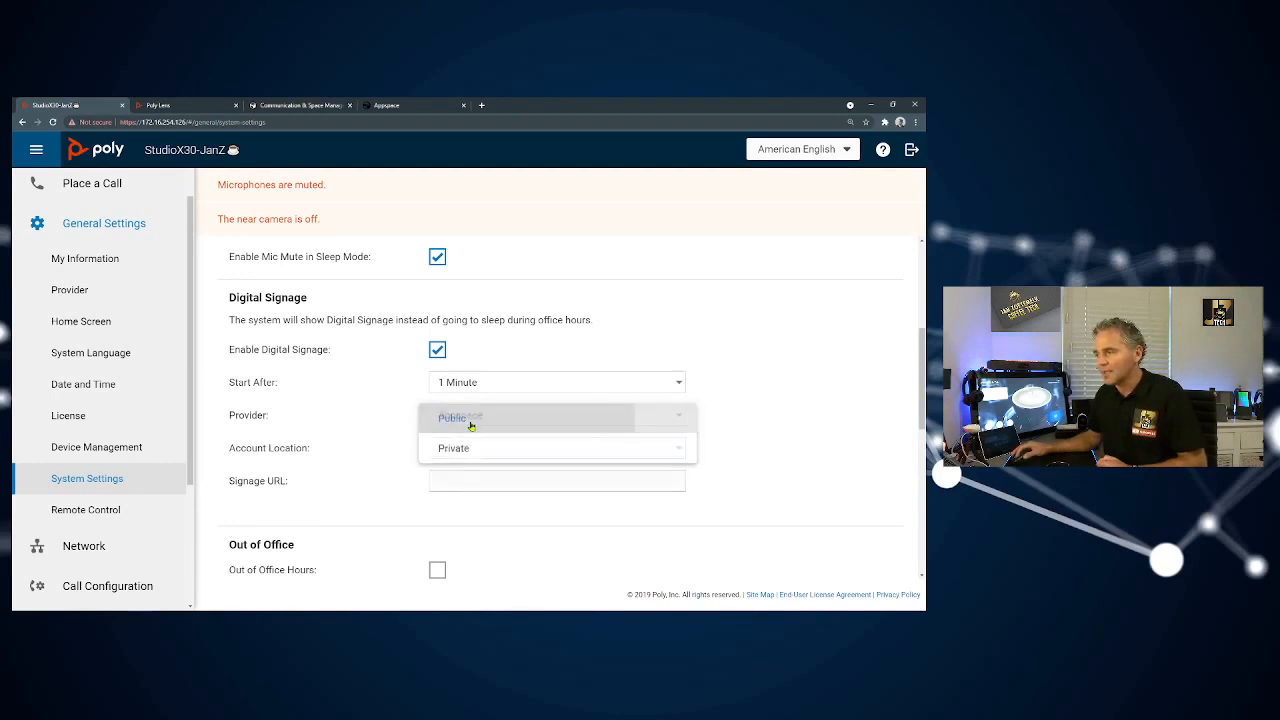
{"action": "left_click", "coordinate": [460, 418]}
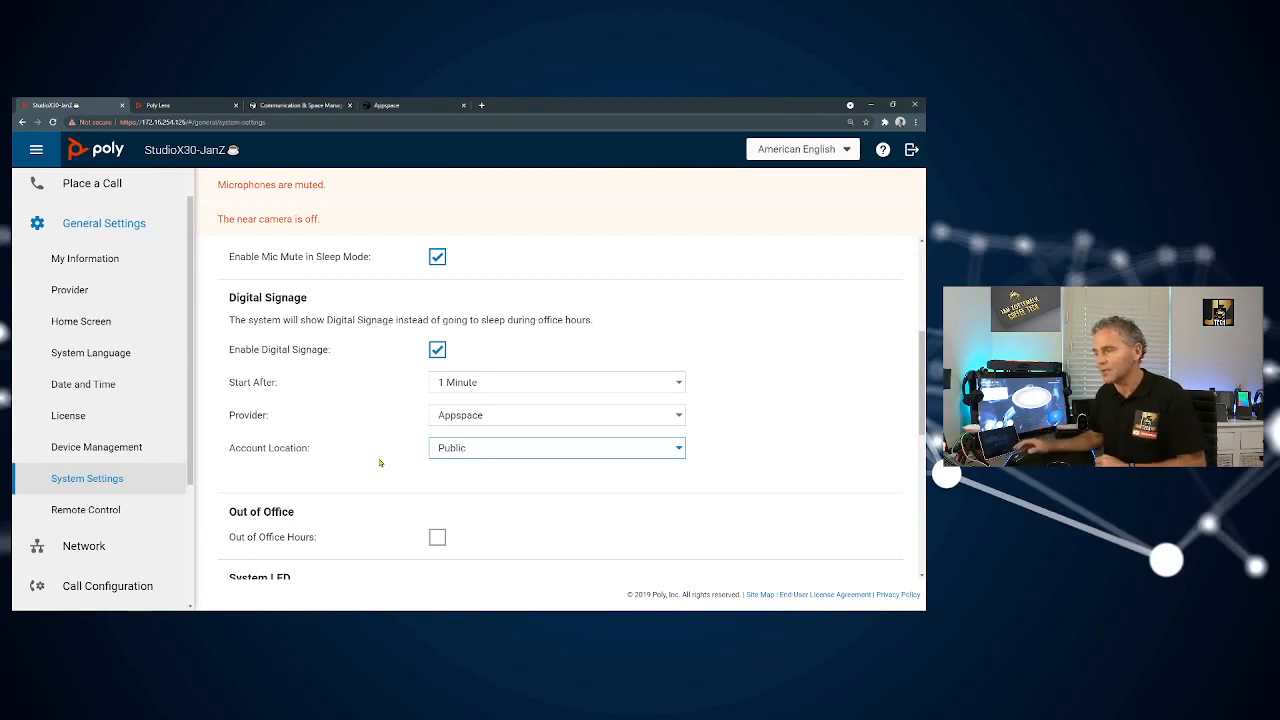
{"action": "scroll", "scroll_direction": "down", "scroll_amount": 3}
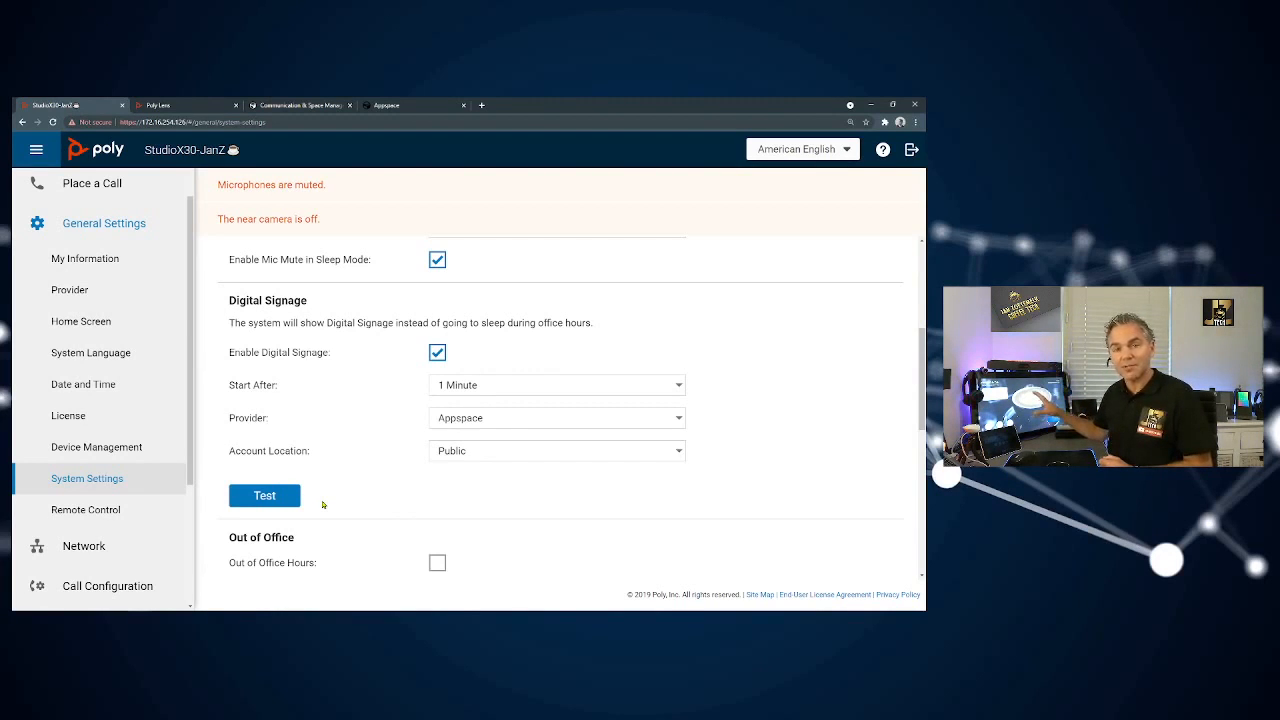
{"action": "left_click", "coordinate": [264, 496]}
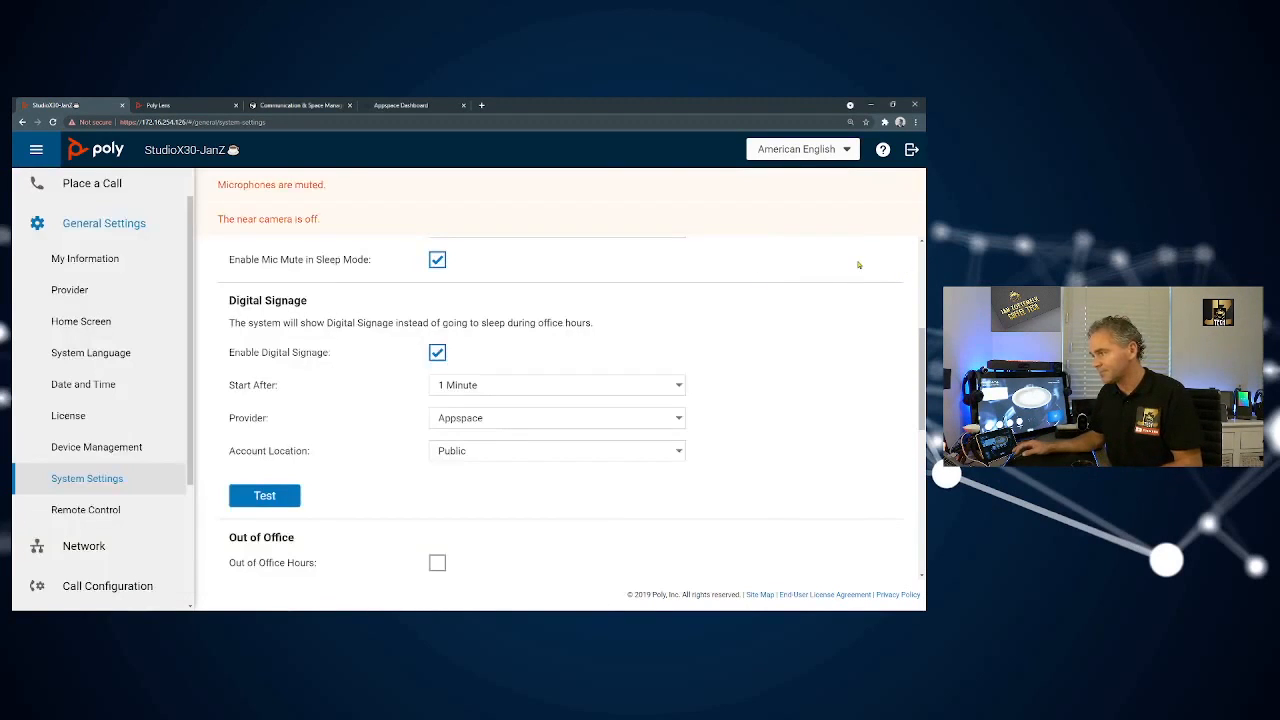
{"action": "mouse_move", "coordinate": [322, 510]}
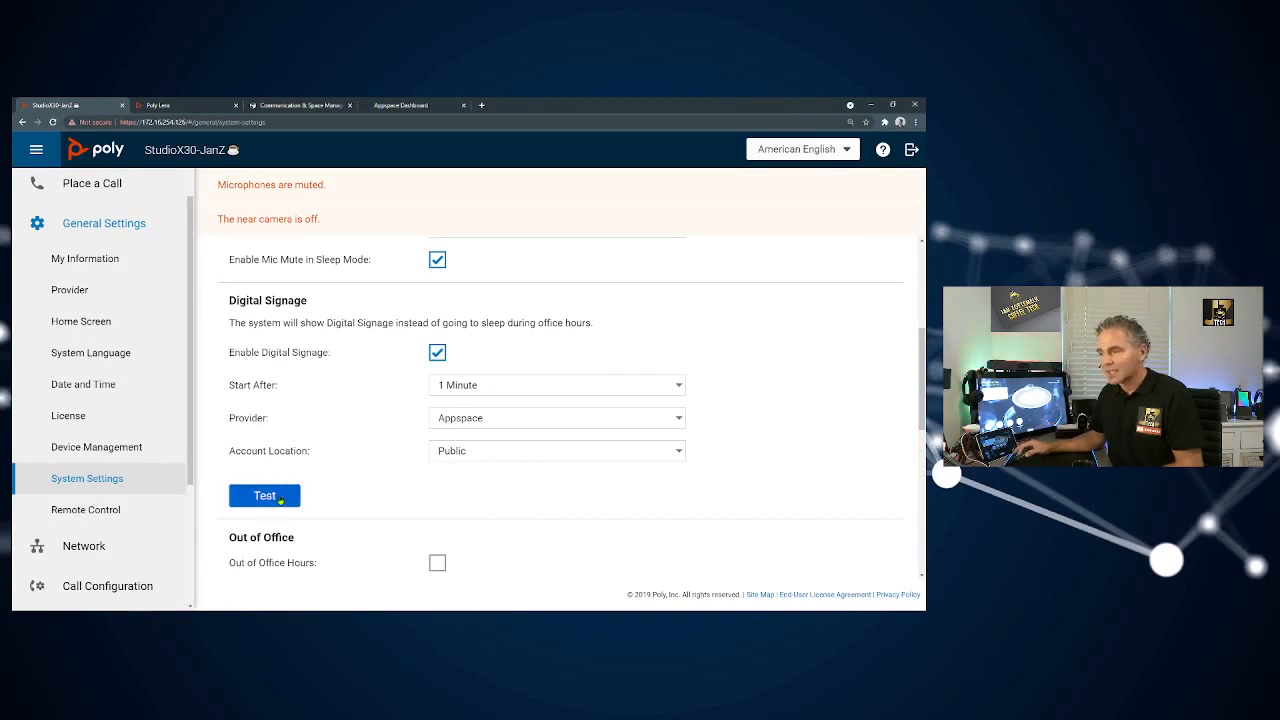
{"action": "left_click", "coordinate": [264, 496]}
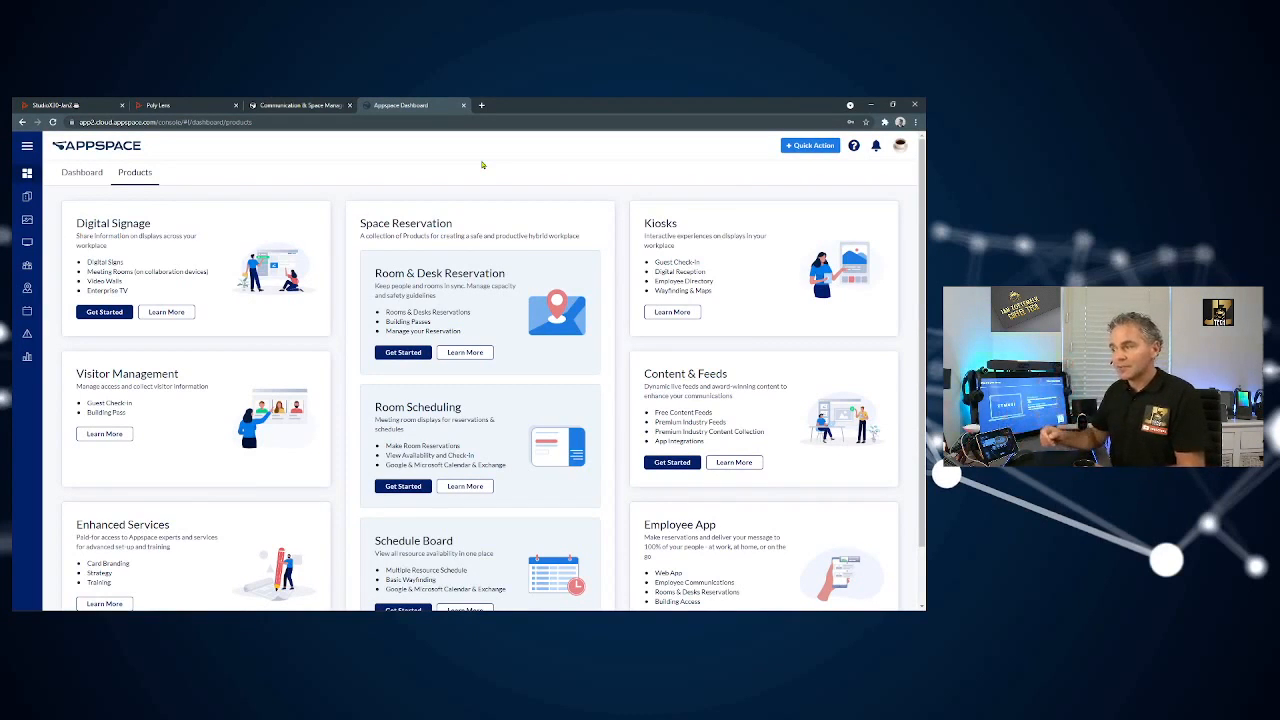
{"action": "mouse_move", "coordinate": [276, 240]}
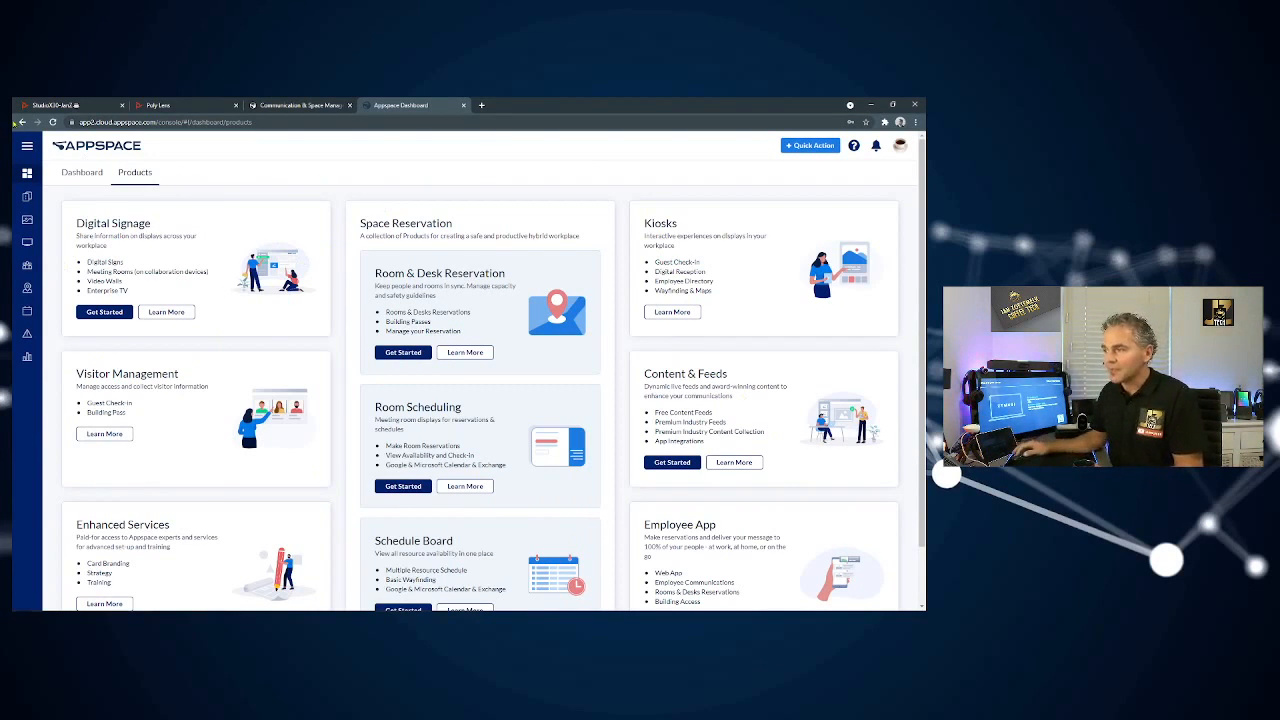
Step: Go to the Appspace Devices list via the navigation menu
{"action": "left_click", "coordinate": [28, 144]}
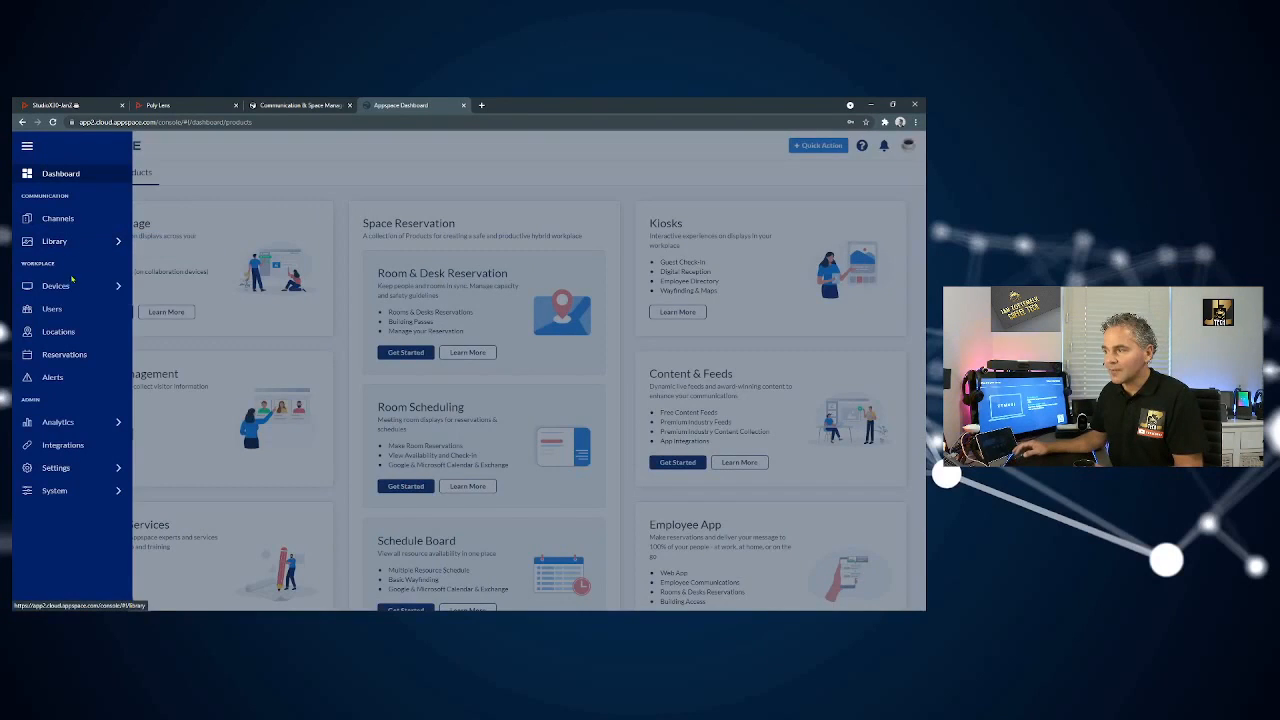
{"action": "left_click", "coordinate": [56, 284]}
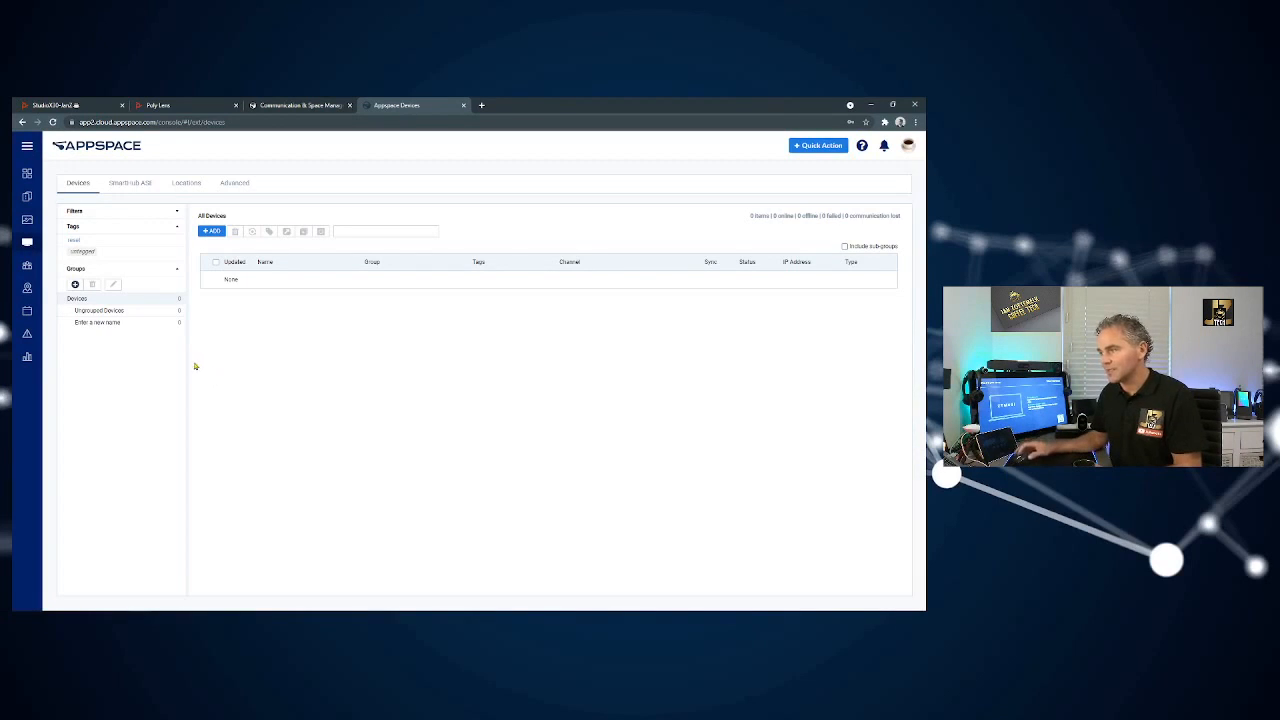
{"action": "left_click", "coordinate": [212, 232]}
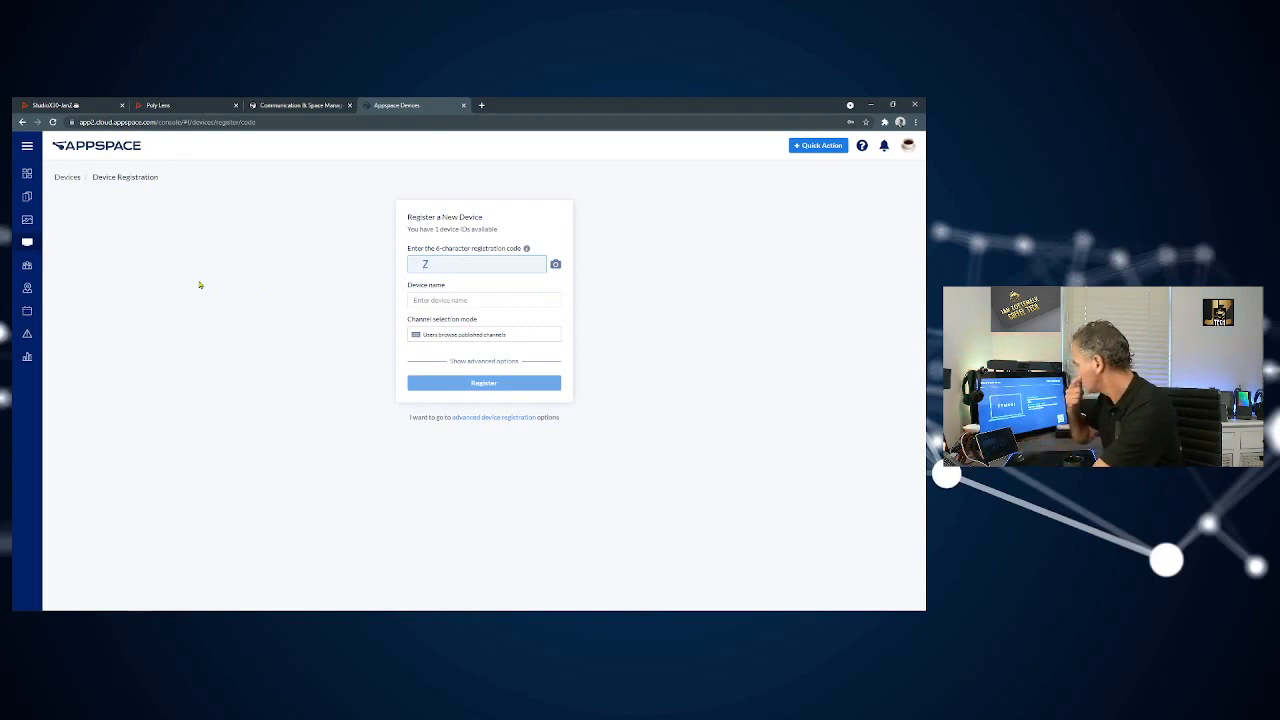
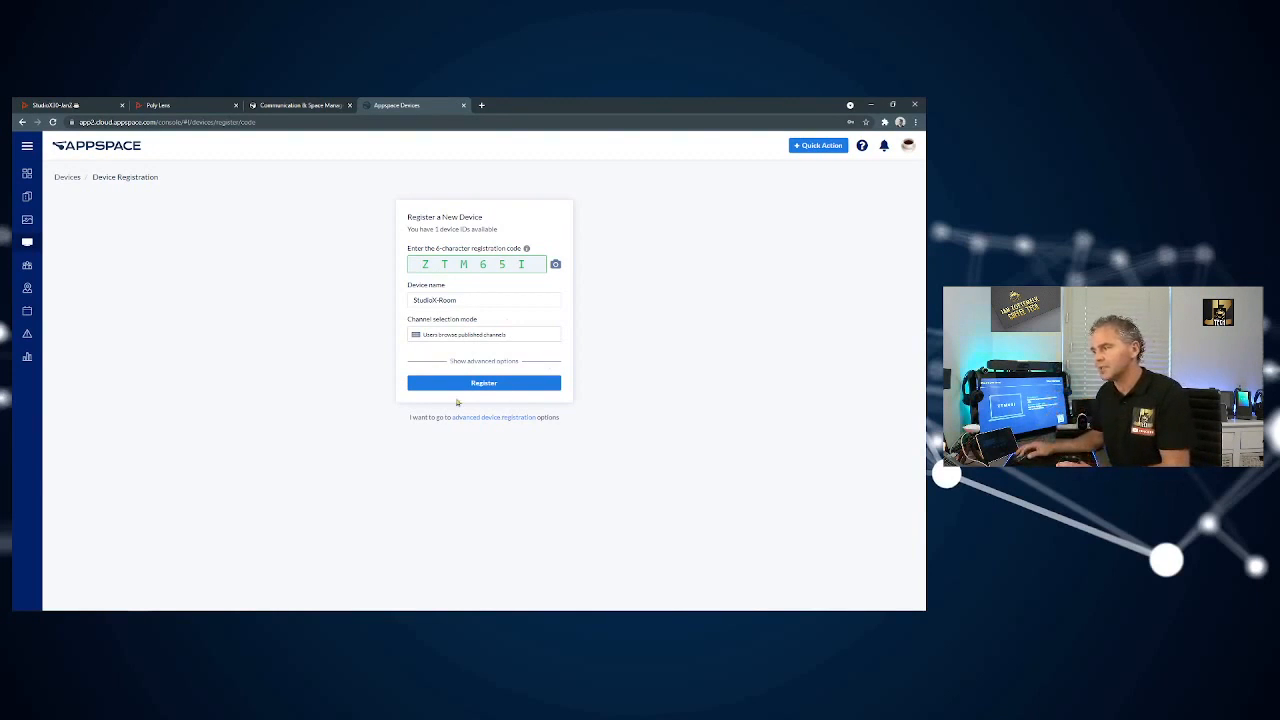
{"action": "left_click", "coordinate": [484, 384]}
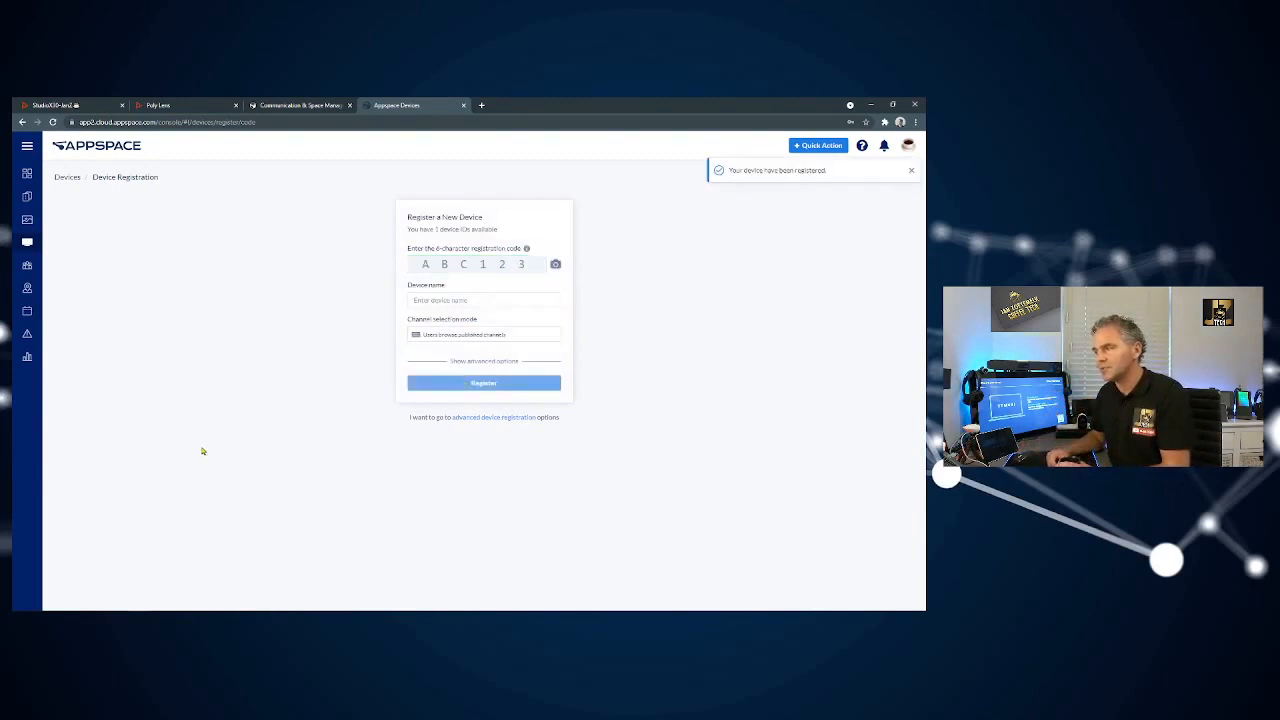
{"action": "mouse_move", "coordinate": [238, 404]}
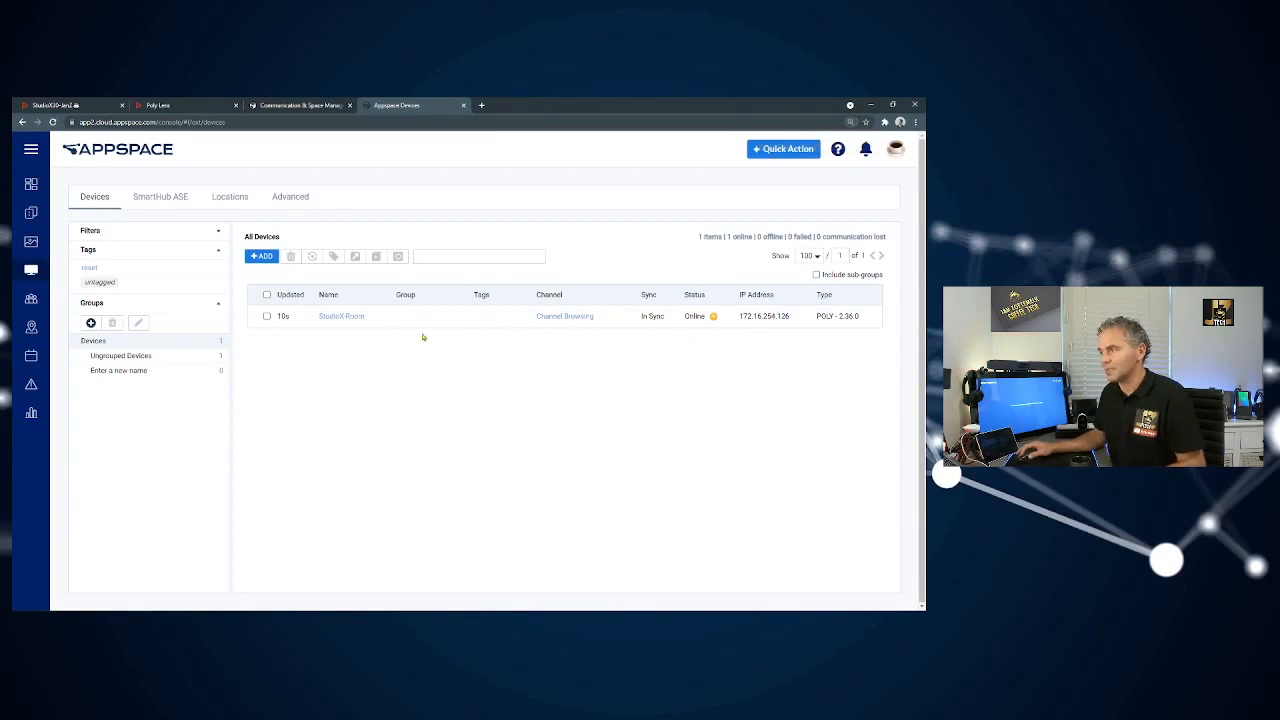
{"action": "mouse_move", "coordinate": [308, 436]}
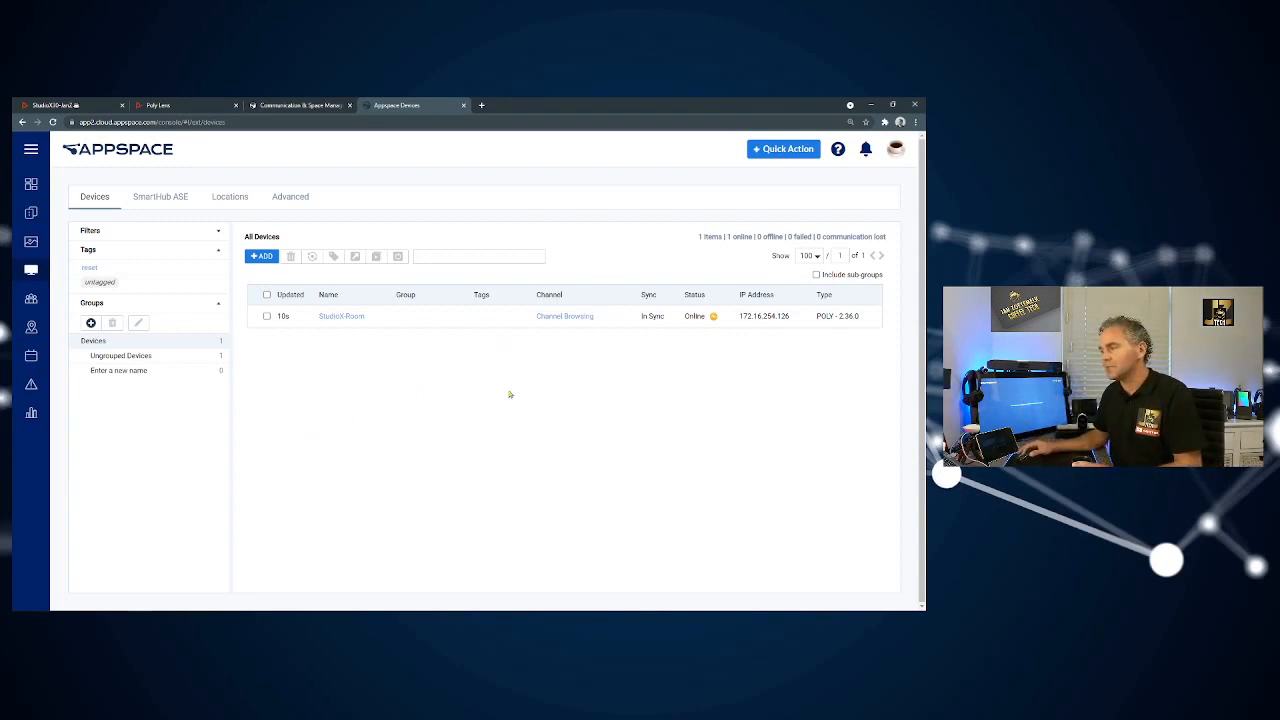
{"action": "mouse_move", "coordinate": [452, 432]}
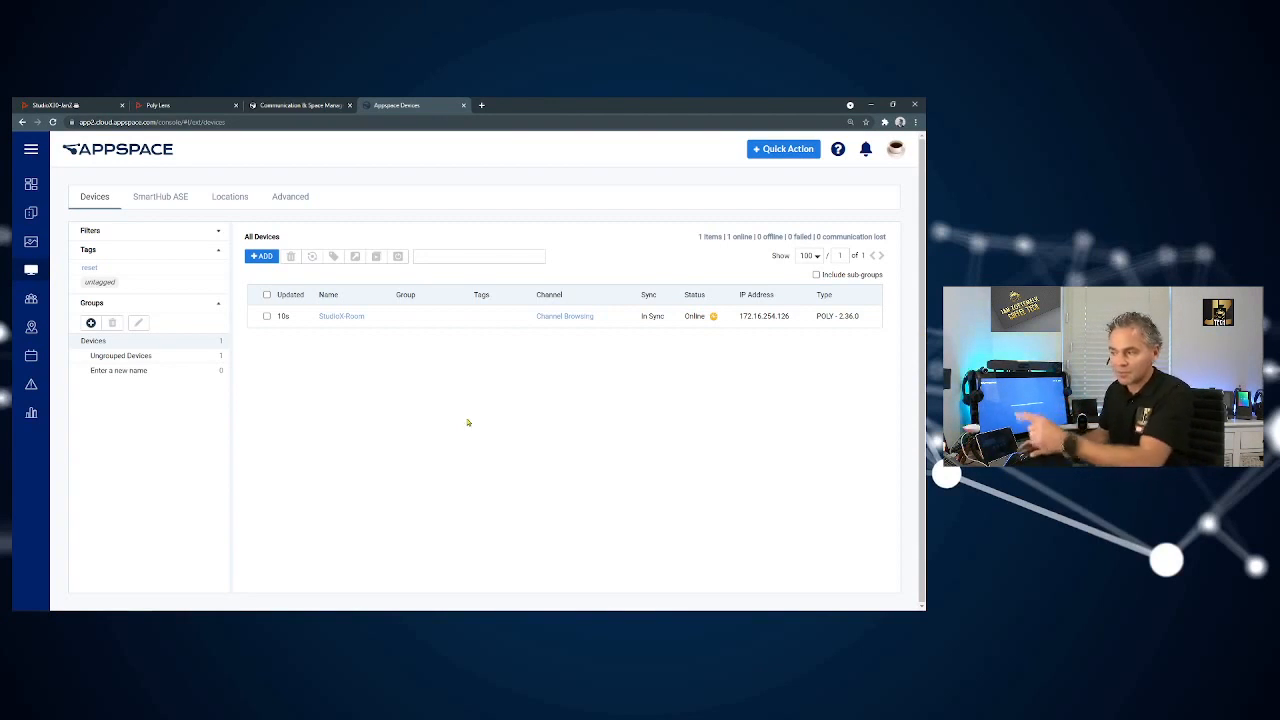
{"action": "mouse_move", "coordinate": [456, 412]}
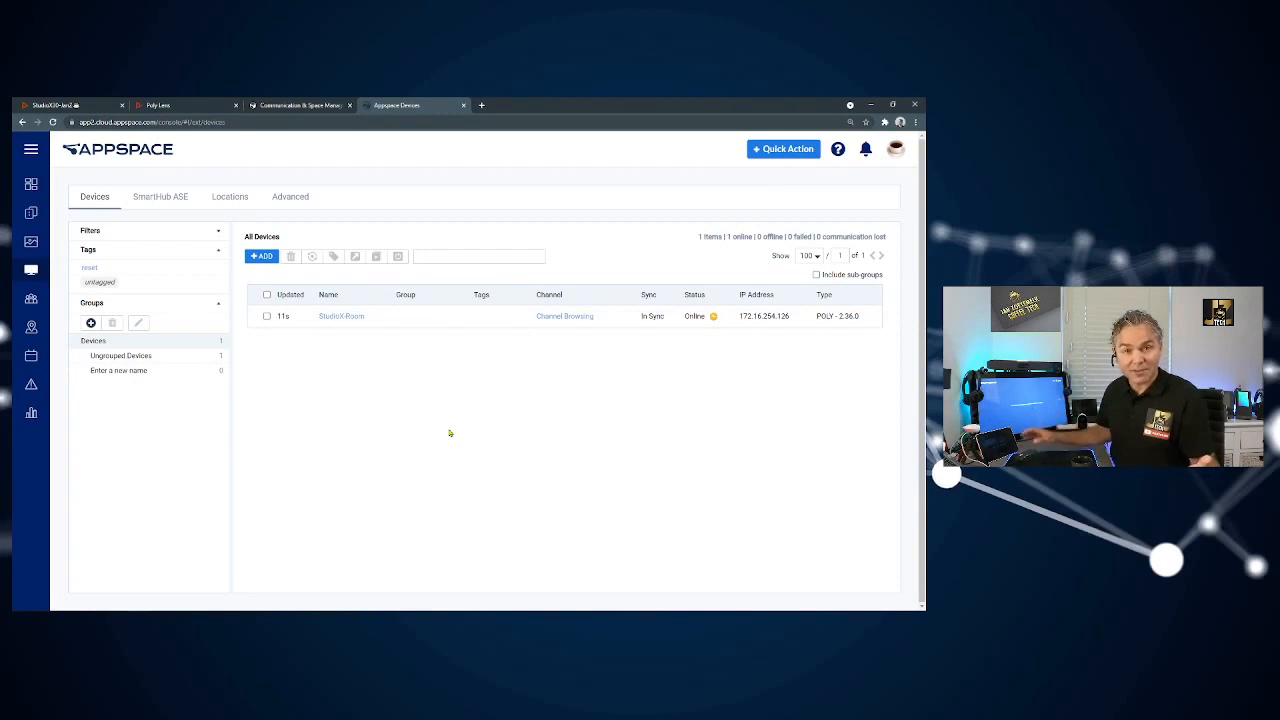
Step: Open the Appspace navigation menu from the device list showing the Studio X30 online
{"action": "left_click", "coordinate": [32, 148]}
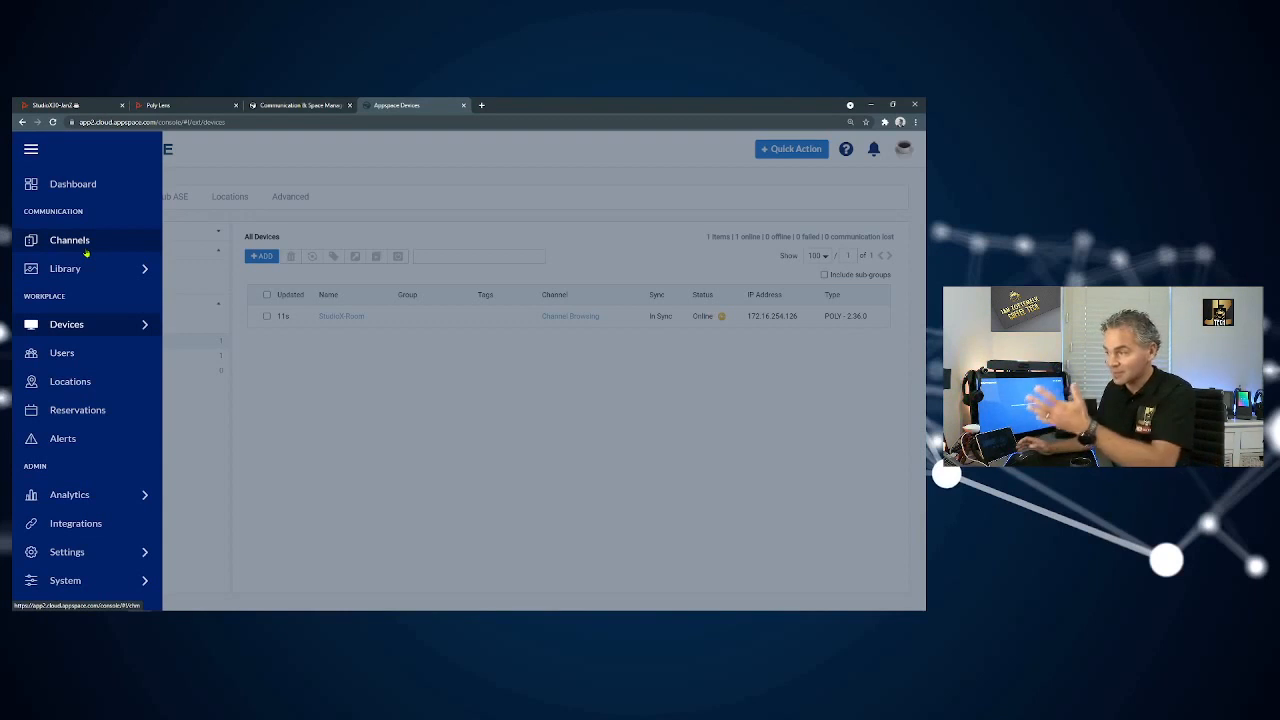
Step: Create a new playlist channel named test2 from the Channels list
{"action": "left_click", "coordinate": [68, 240]}
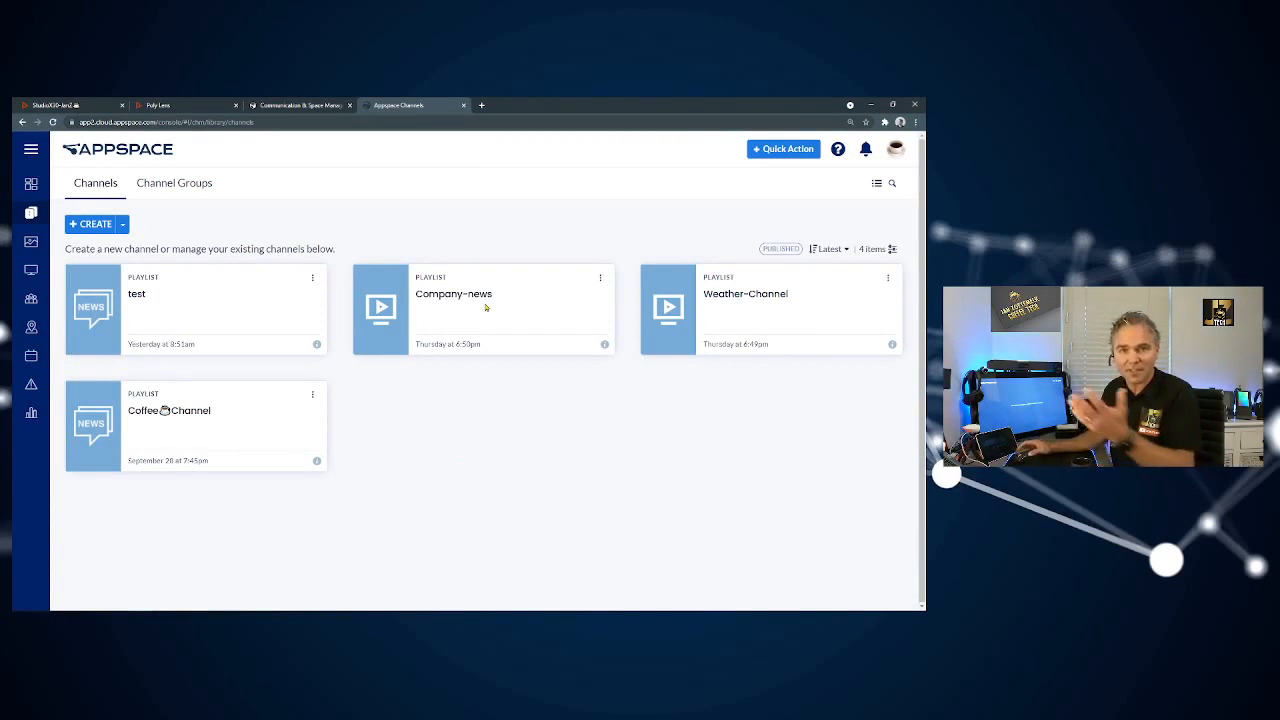
{"action": "mouse_move", "coordinate": [358, 358]}
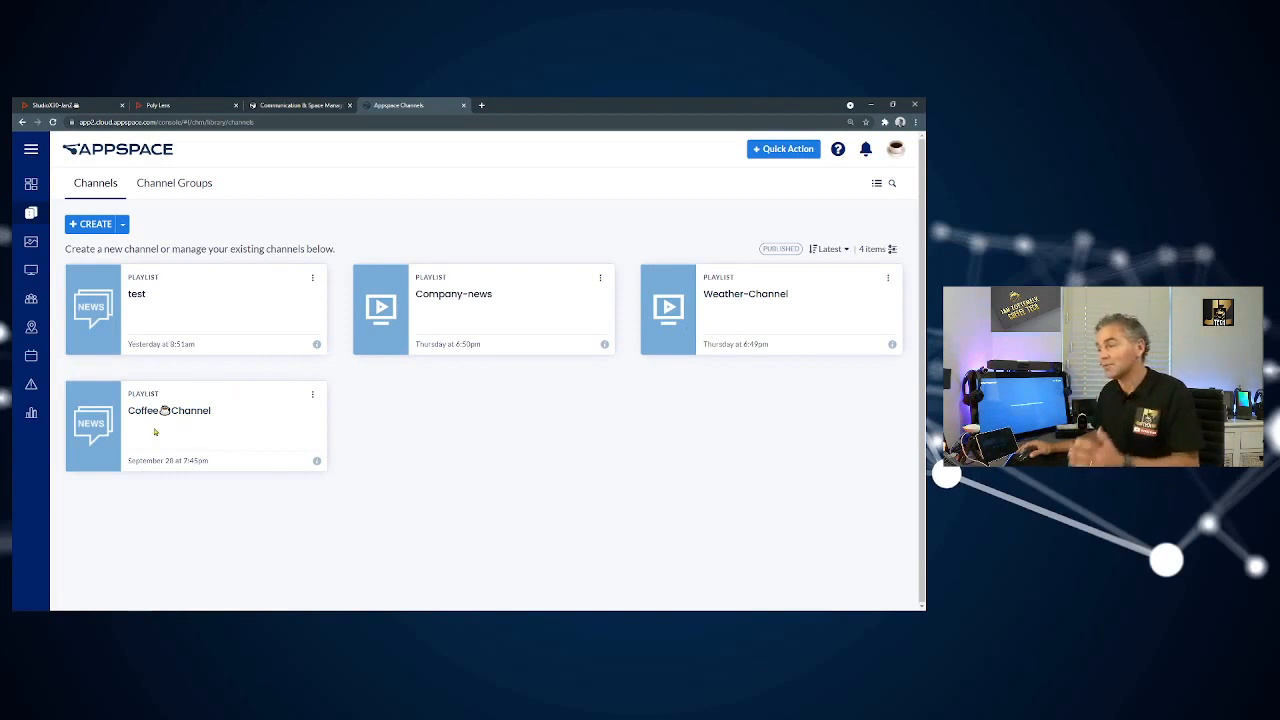
{"action": "left_click", "coordinate": [92, 224]}
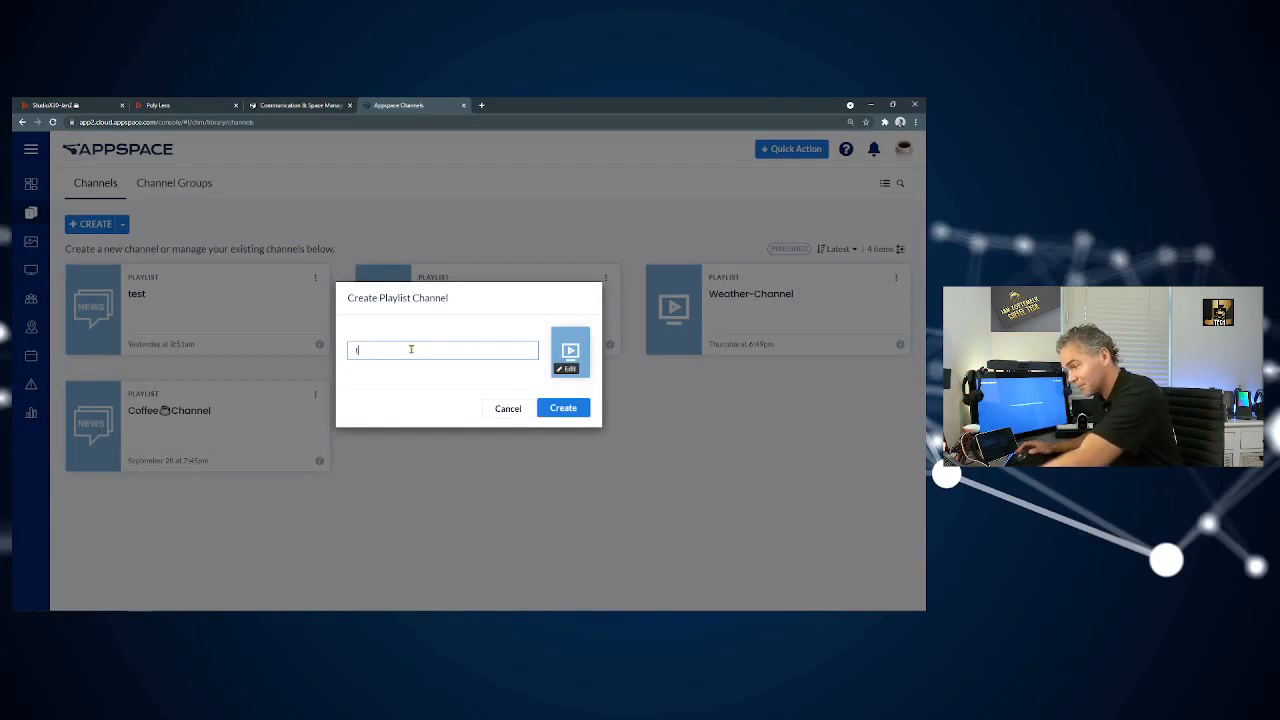
{"action": "type", "text": "est2"}
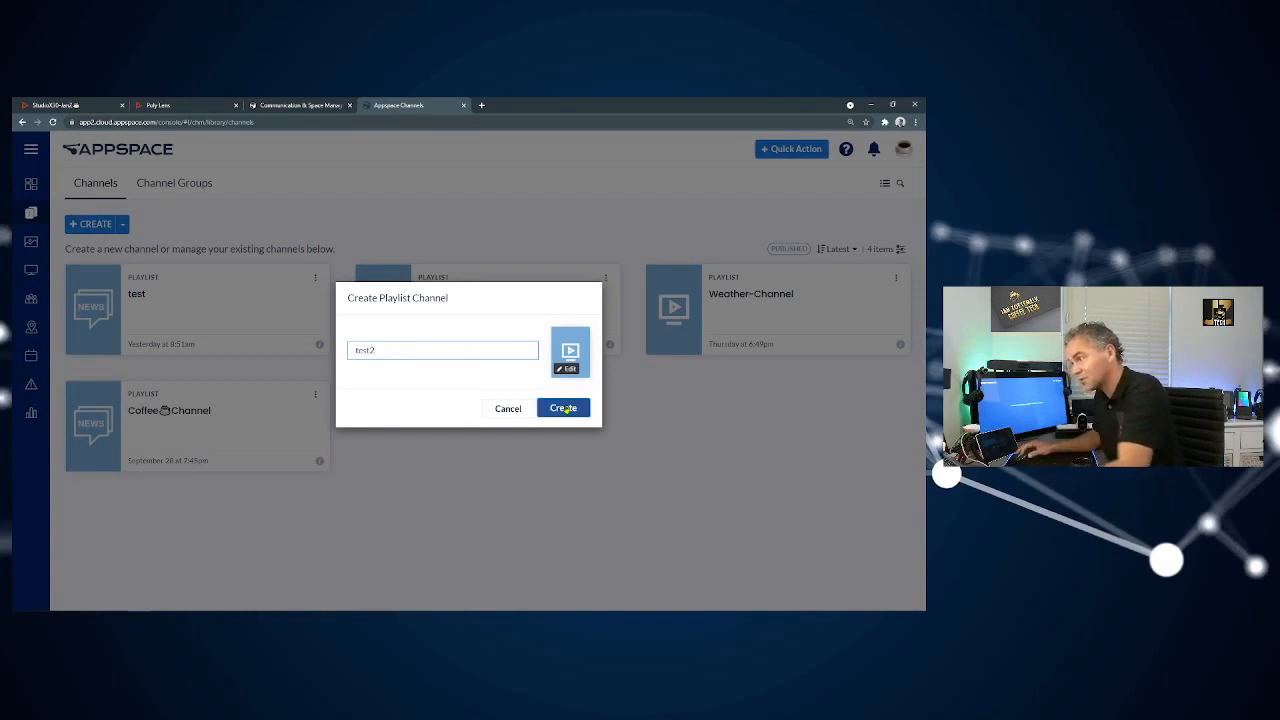
{"action": "left_click", "coordinate": [564, 408]}
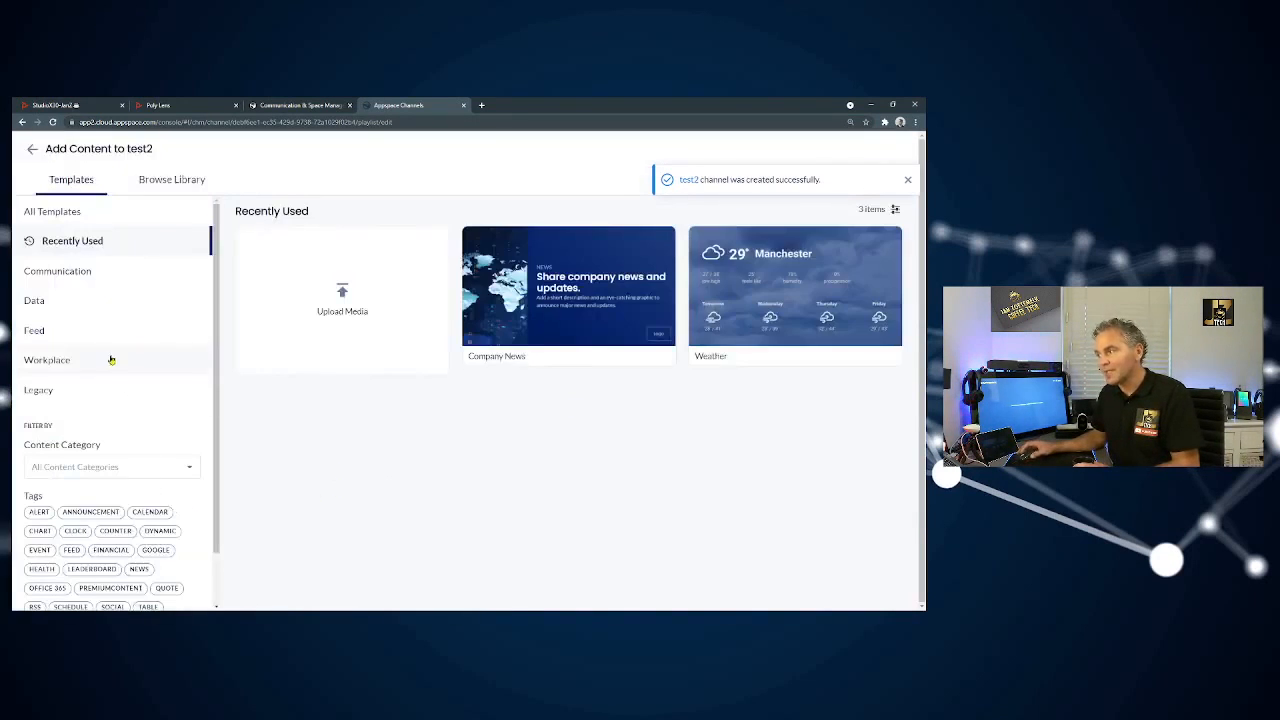
Step: Browse the Workplace and Data template categories, then return via the test2 editor to Channels
{"action": "scroll", "scroll_direction": "down", "scroll_amount": 3}
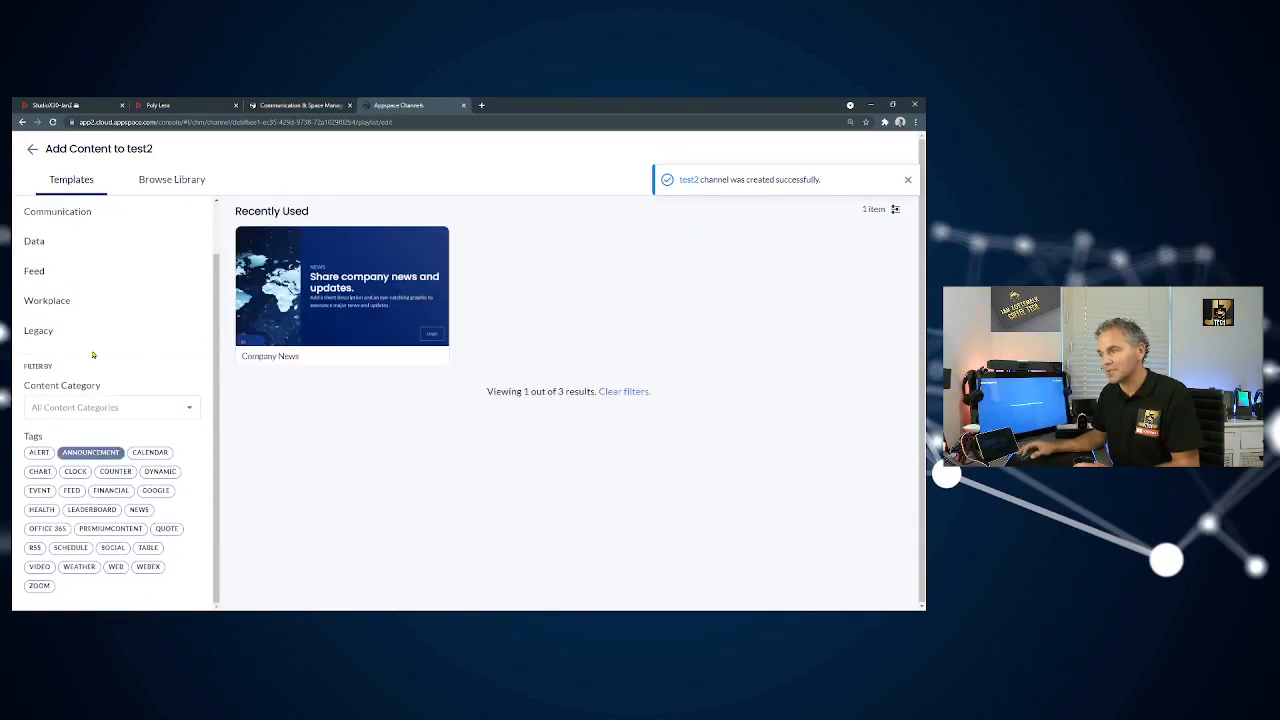
{"action": "left_click", "coordinate": [46, 300]}
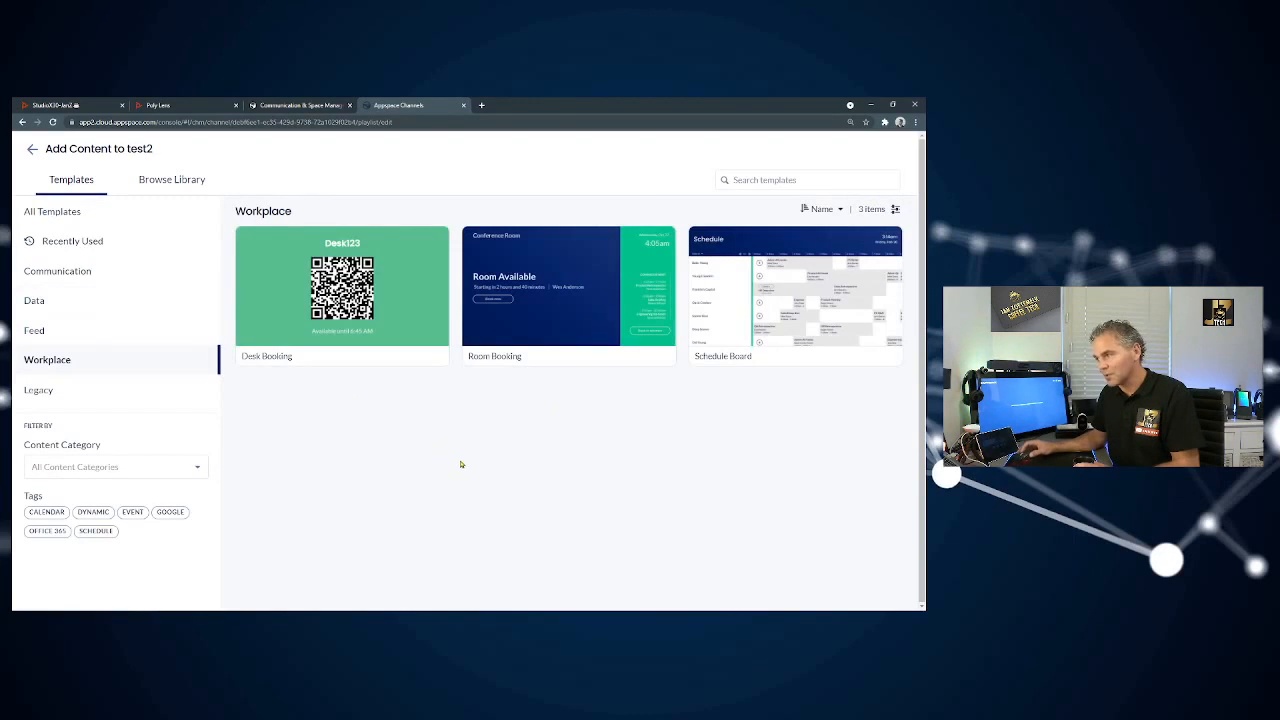
{"action": "left_click", "coordinate": [34, 300]}
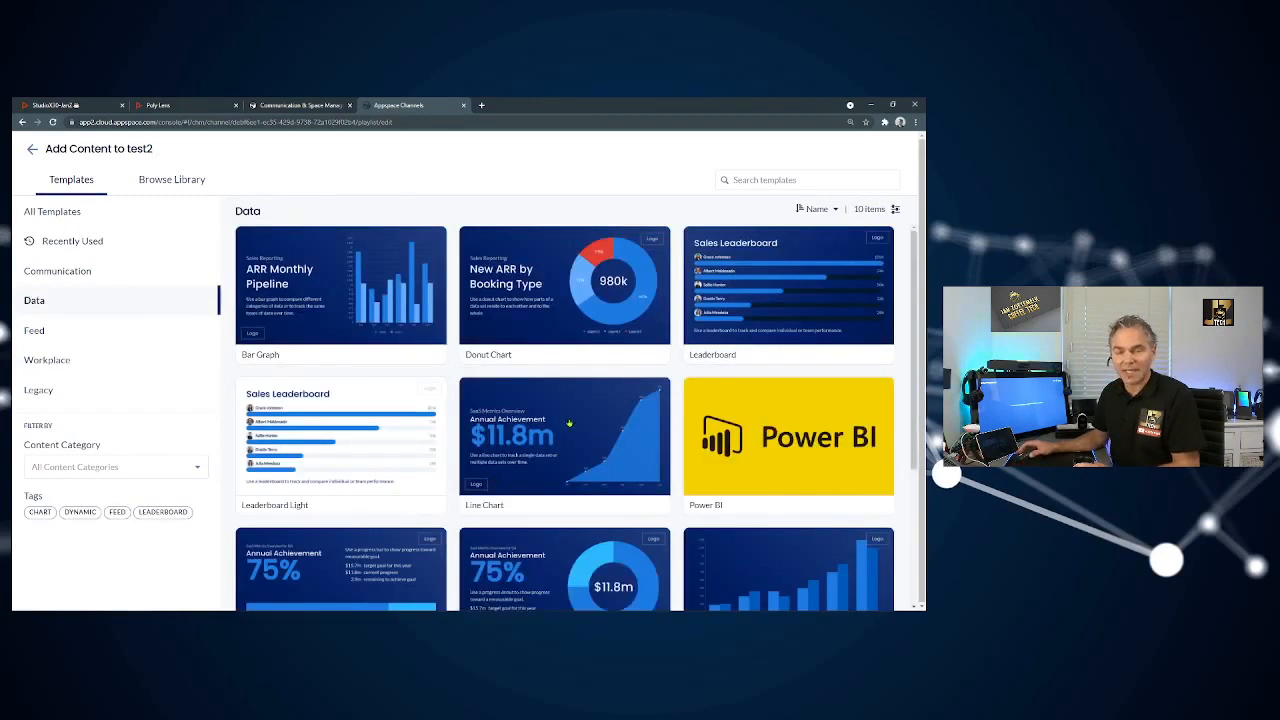
{"action": "left_click", "coordinate": [56, 270]}
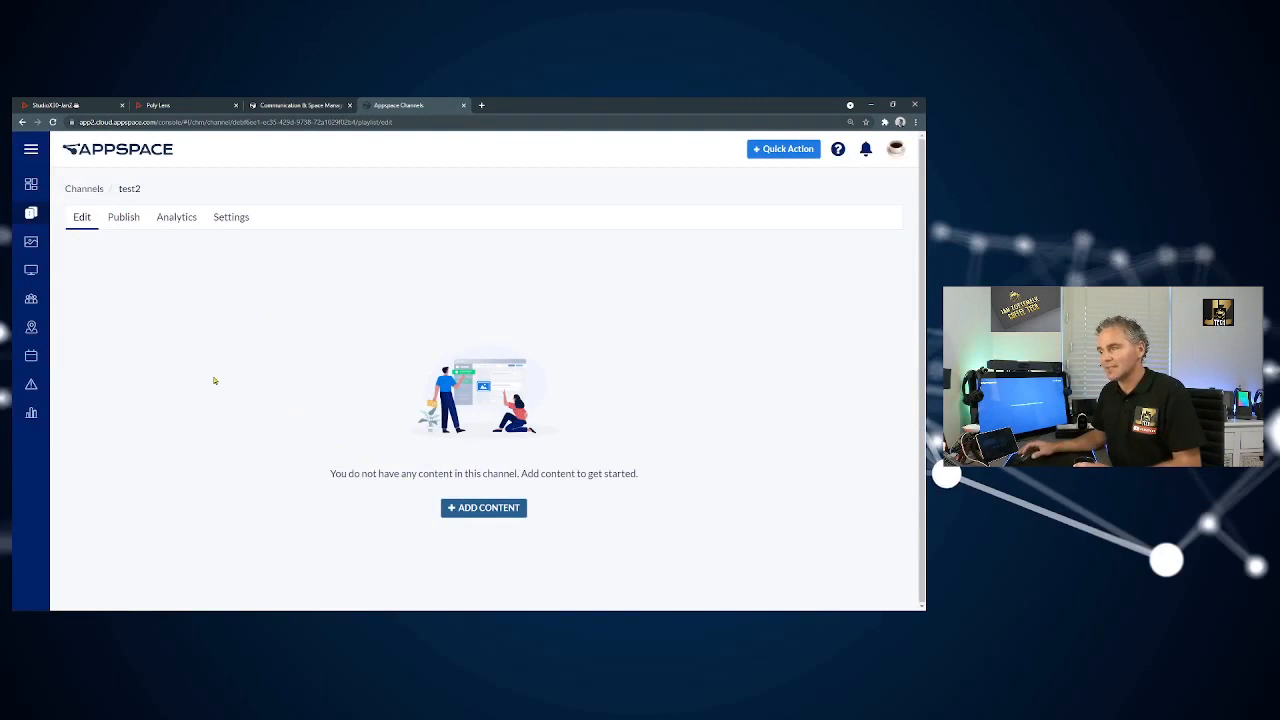
{"action": "mouse_move", "coordinate": [192, 376]}
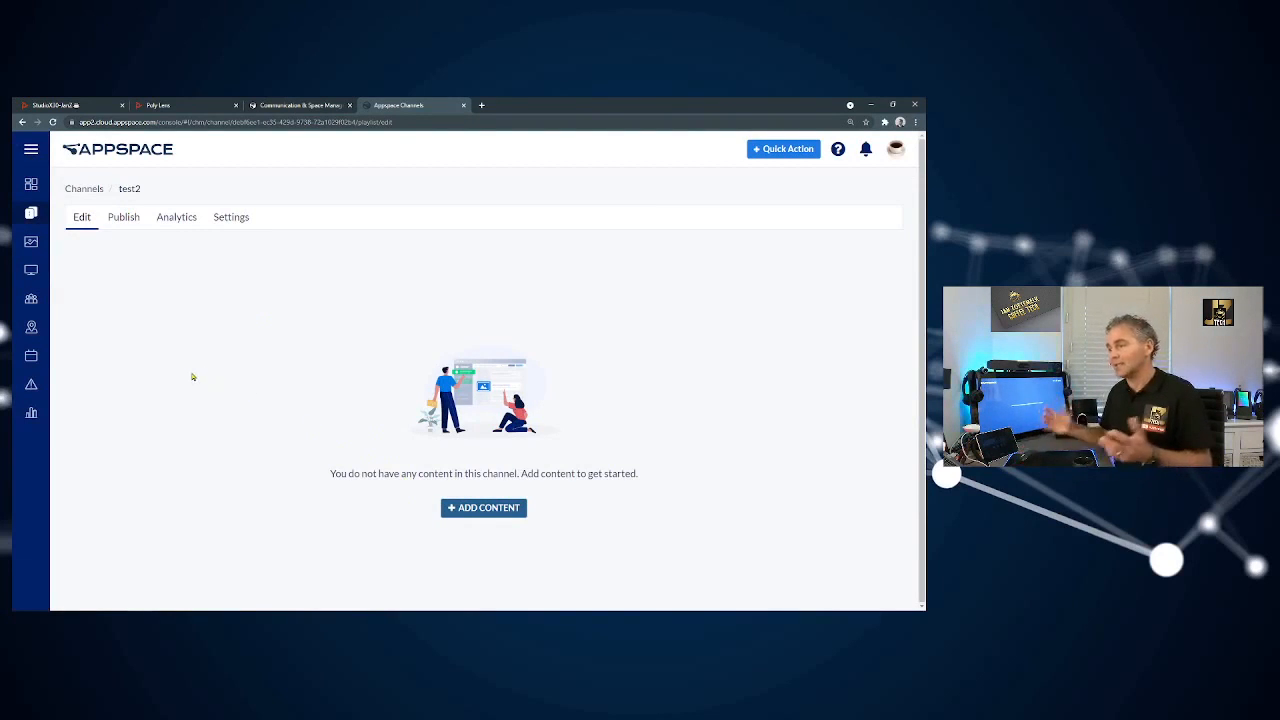
{"action": "left_click", "coordinate": [84, 188]}
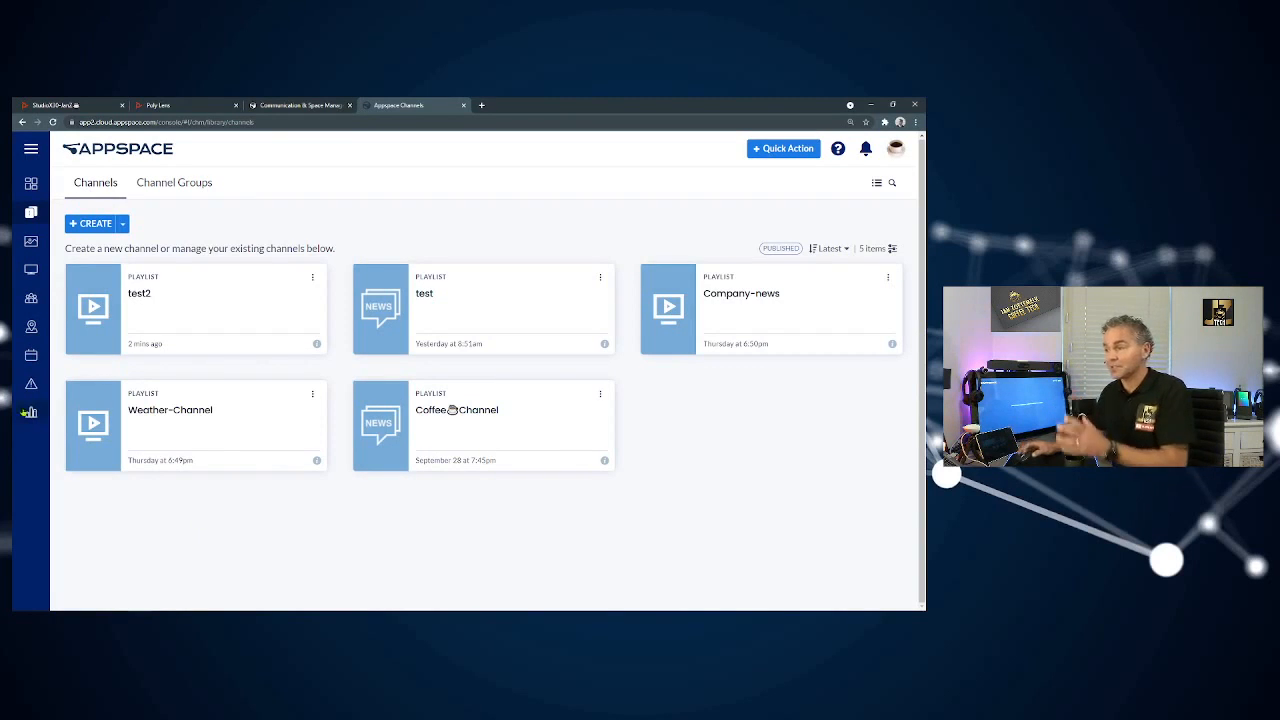
Step: From Devices, set the Studio X30's channel to Weather-Channel and save
{"action": "left_click", "coordinate": [32, 268]}
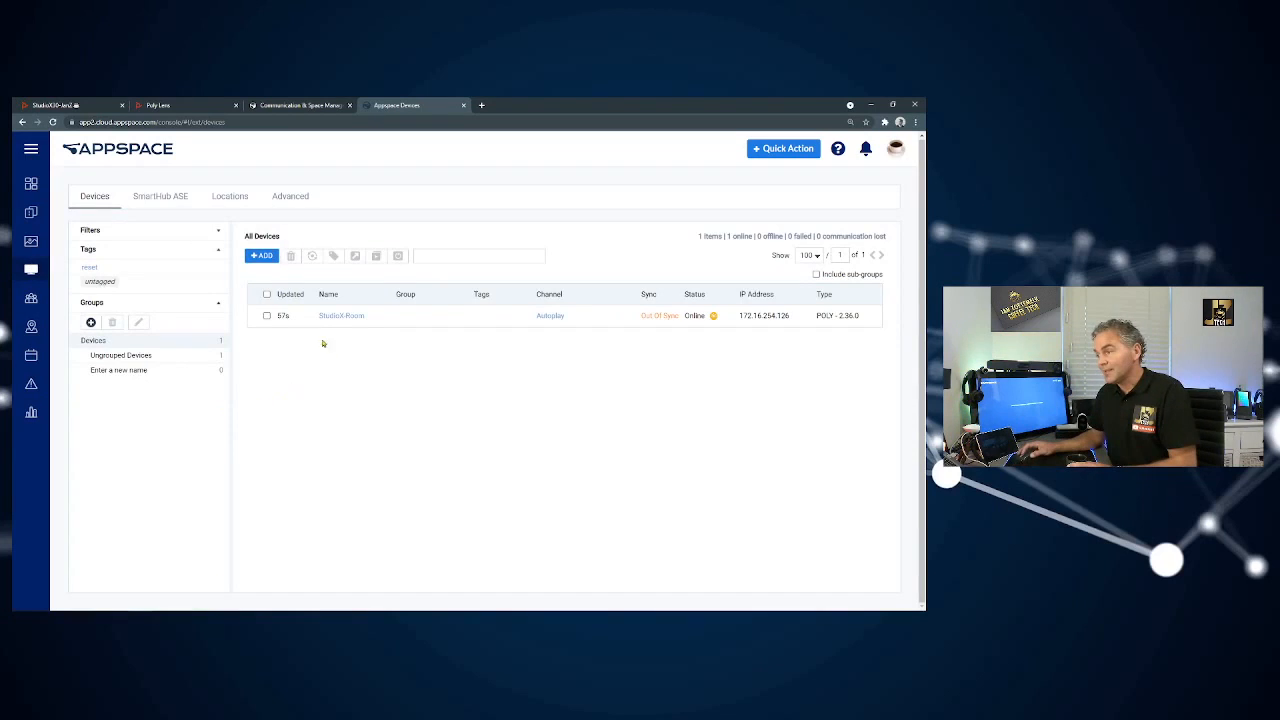
{"action": "left_click", "coordinate": [266, 292]}
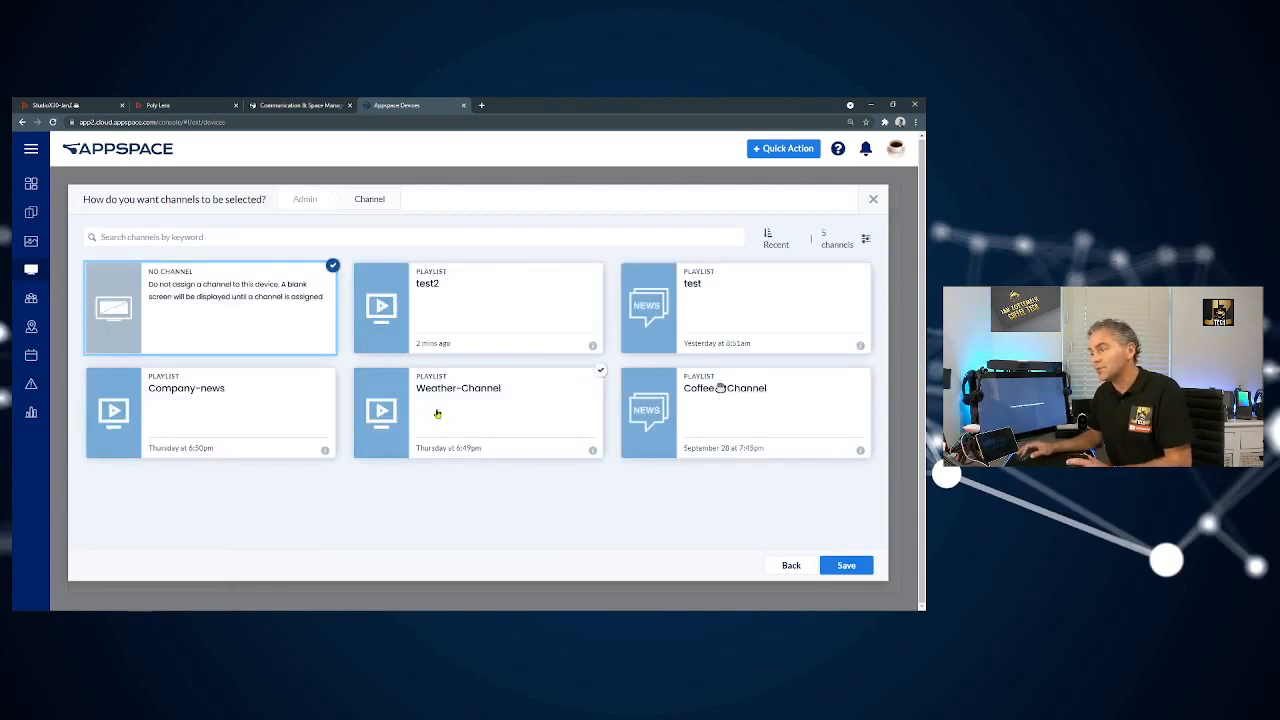
{"action": "left_click", "coordinate": [476, 412]}
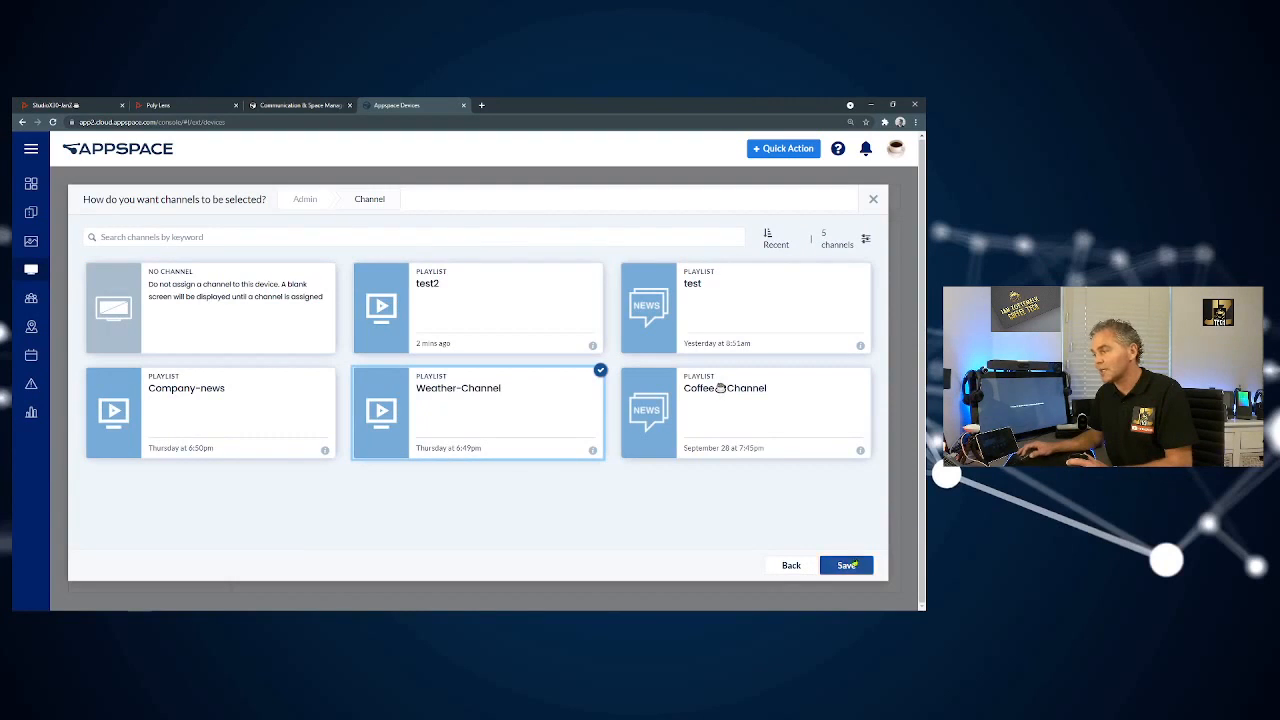
{"action": "left_click", "coordinate": [846, 564]}
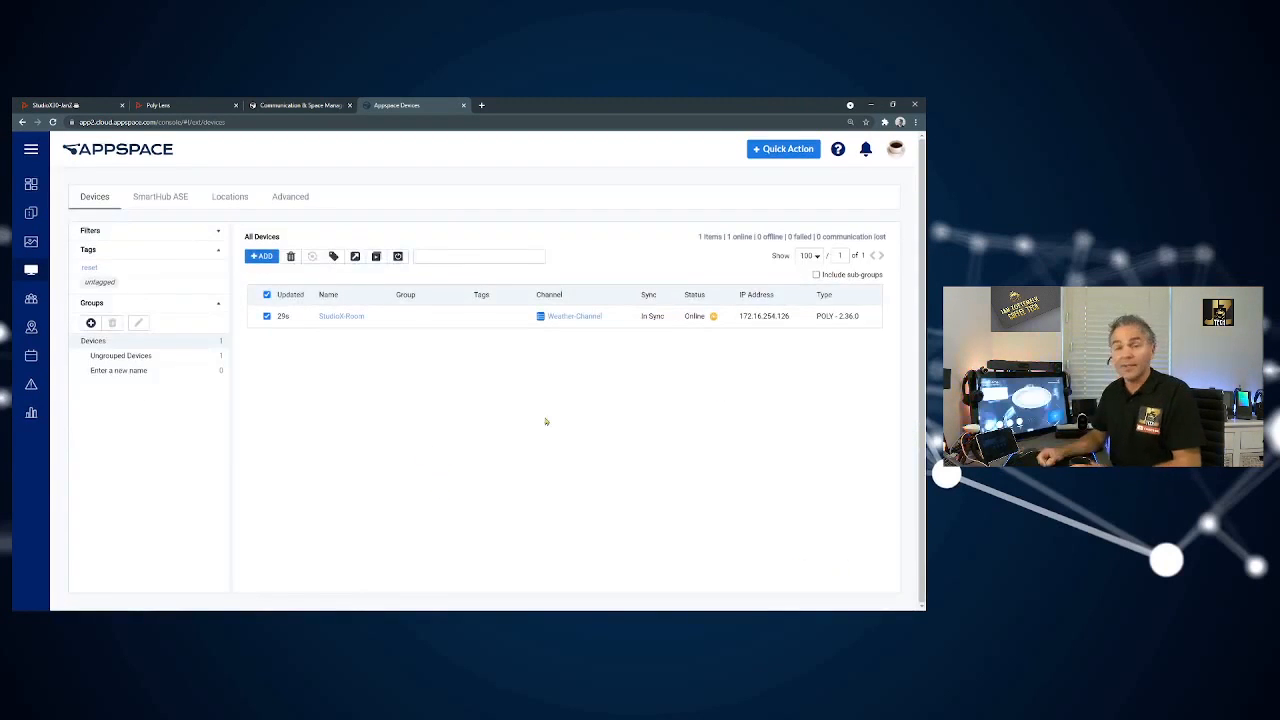